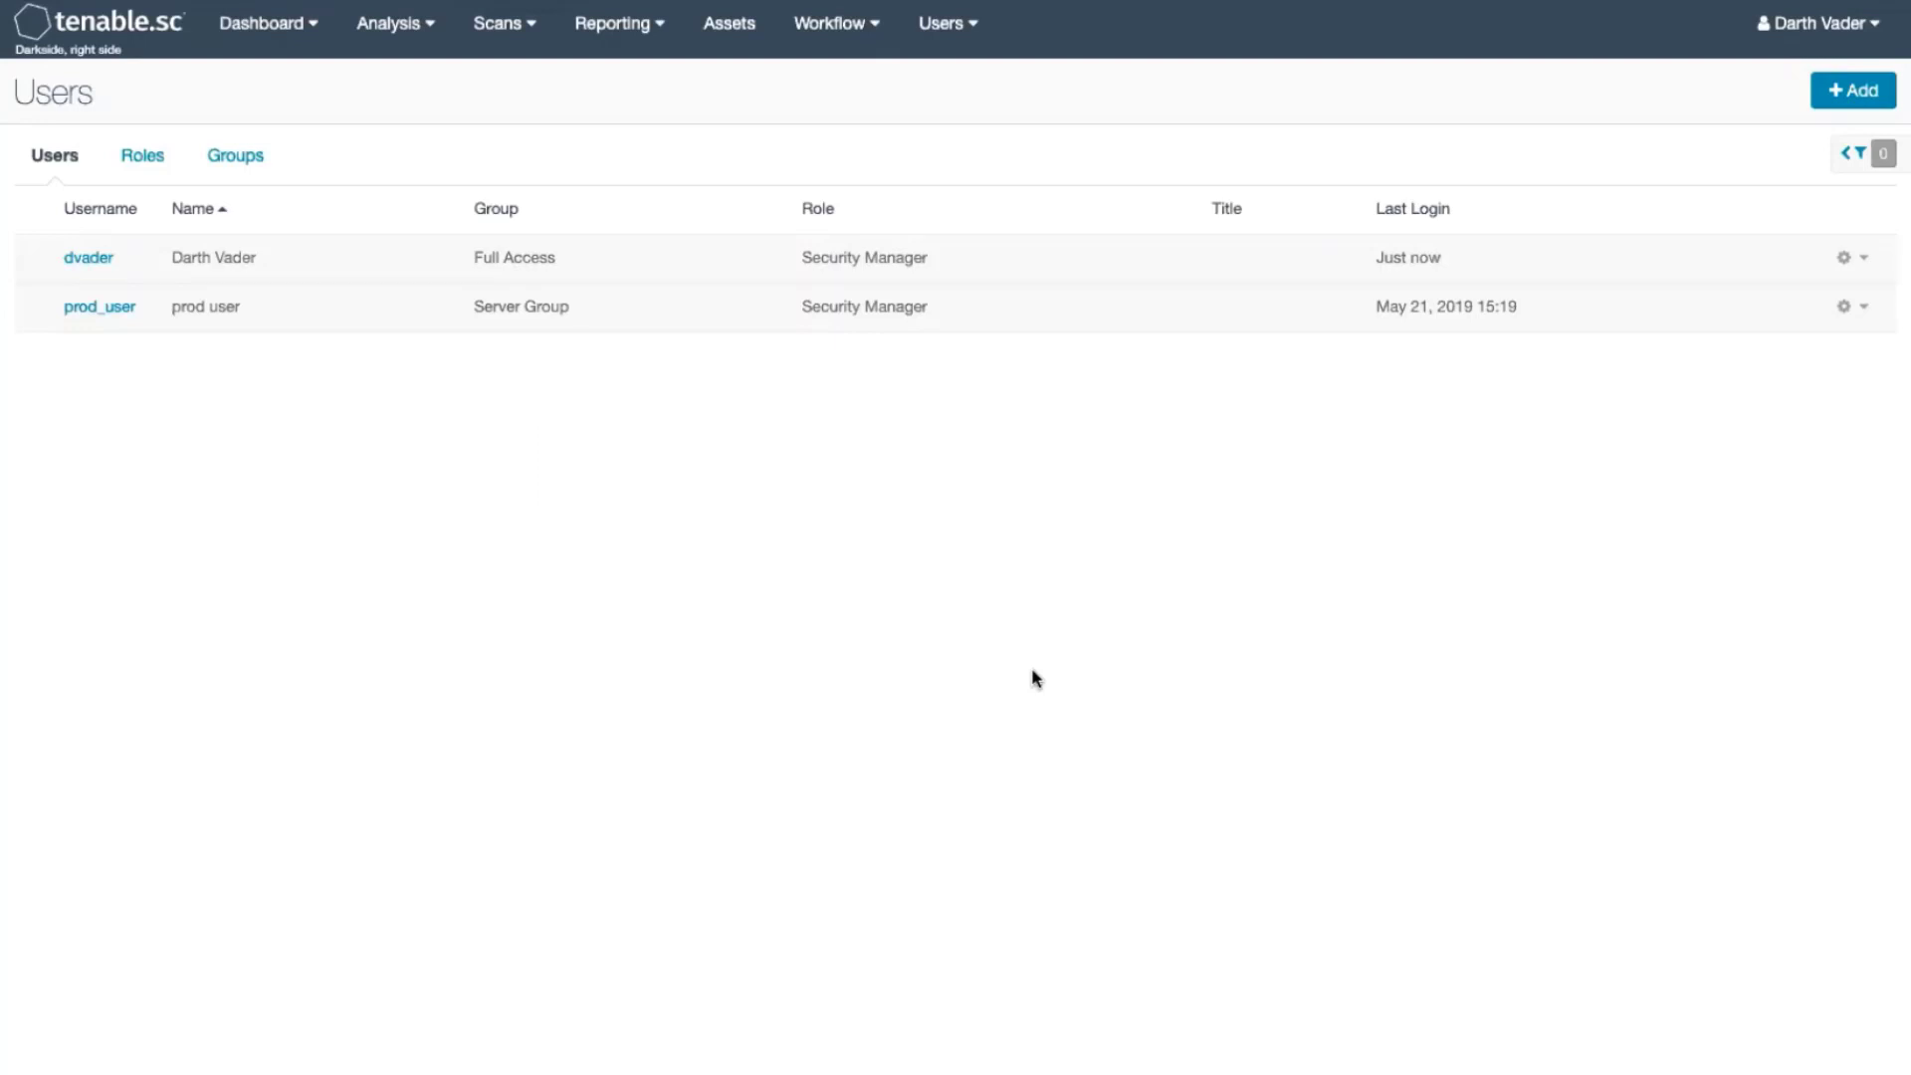
mouse_move(1645, 255)
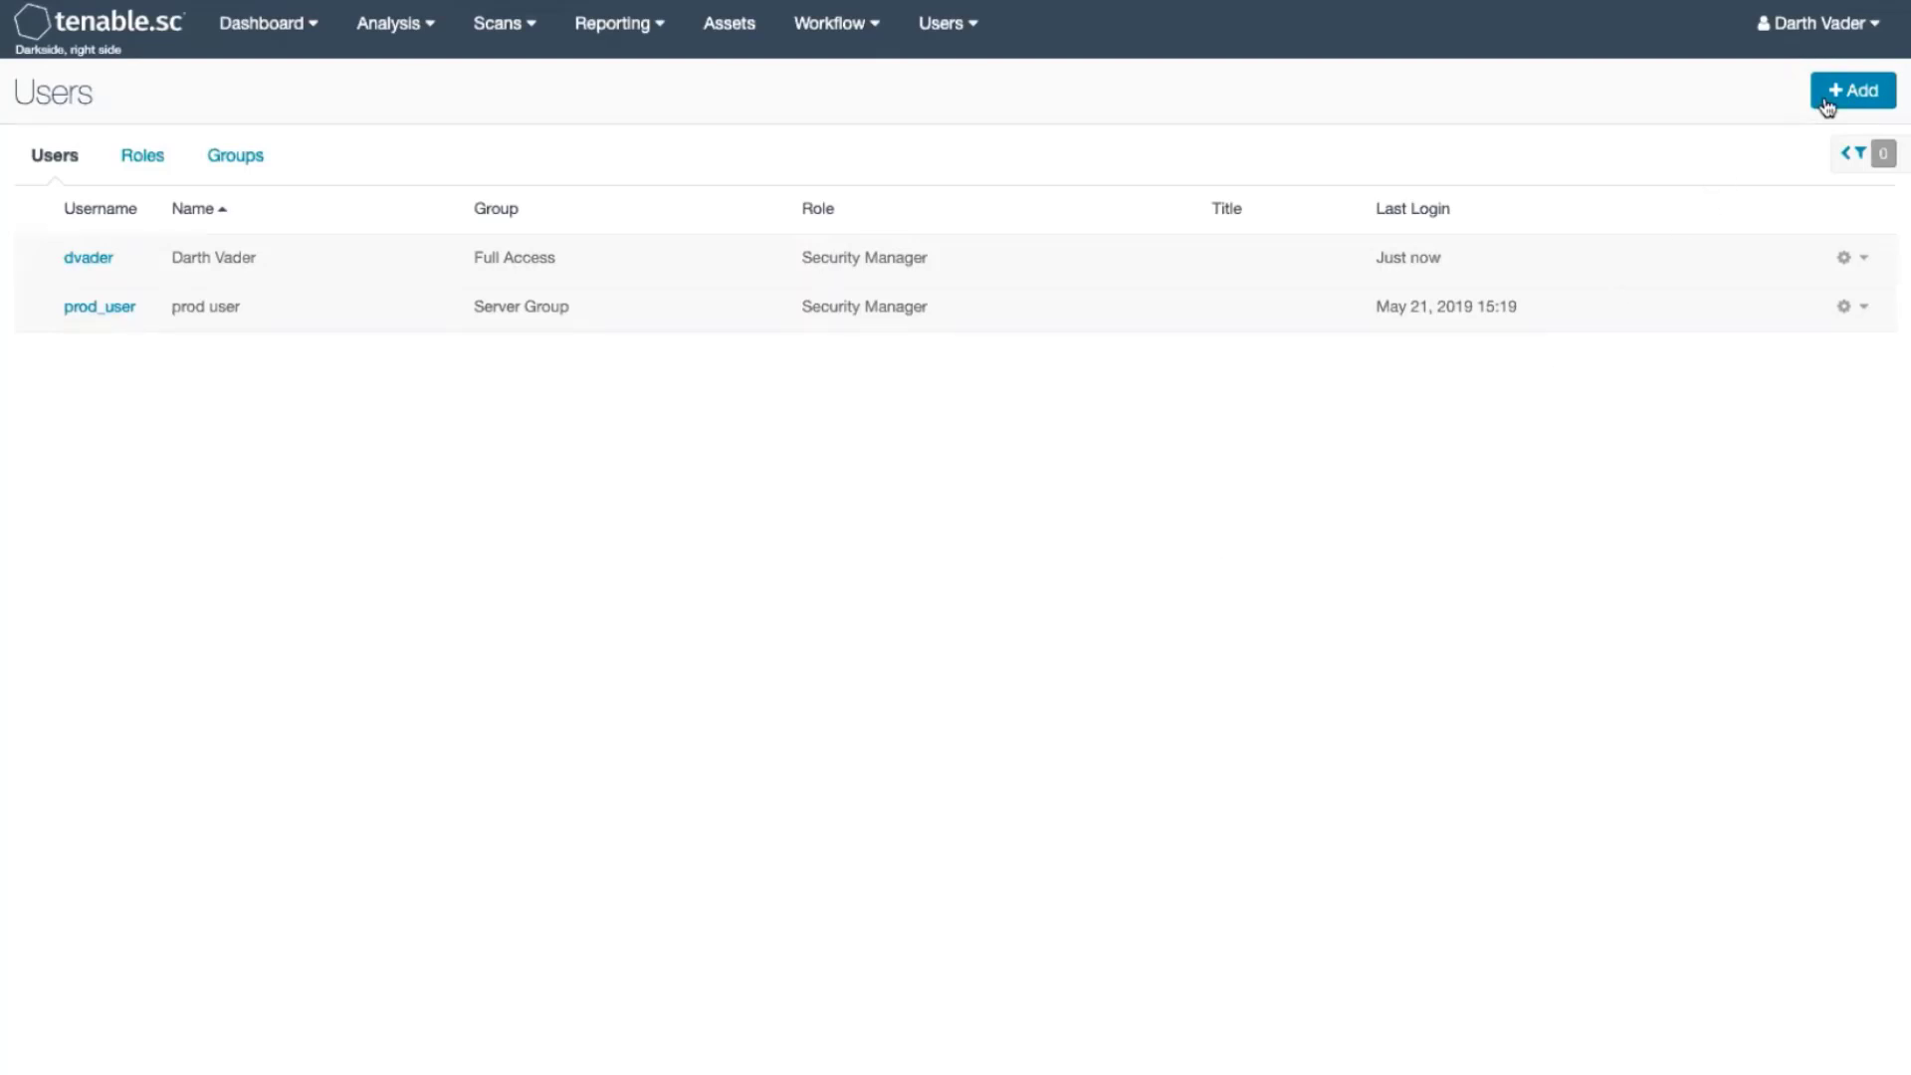
Add an LDAP-type user for sc_account from the current LDAP server, first name Demo.
left_click(1852, 91)
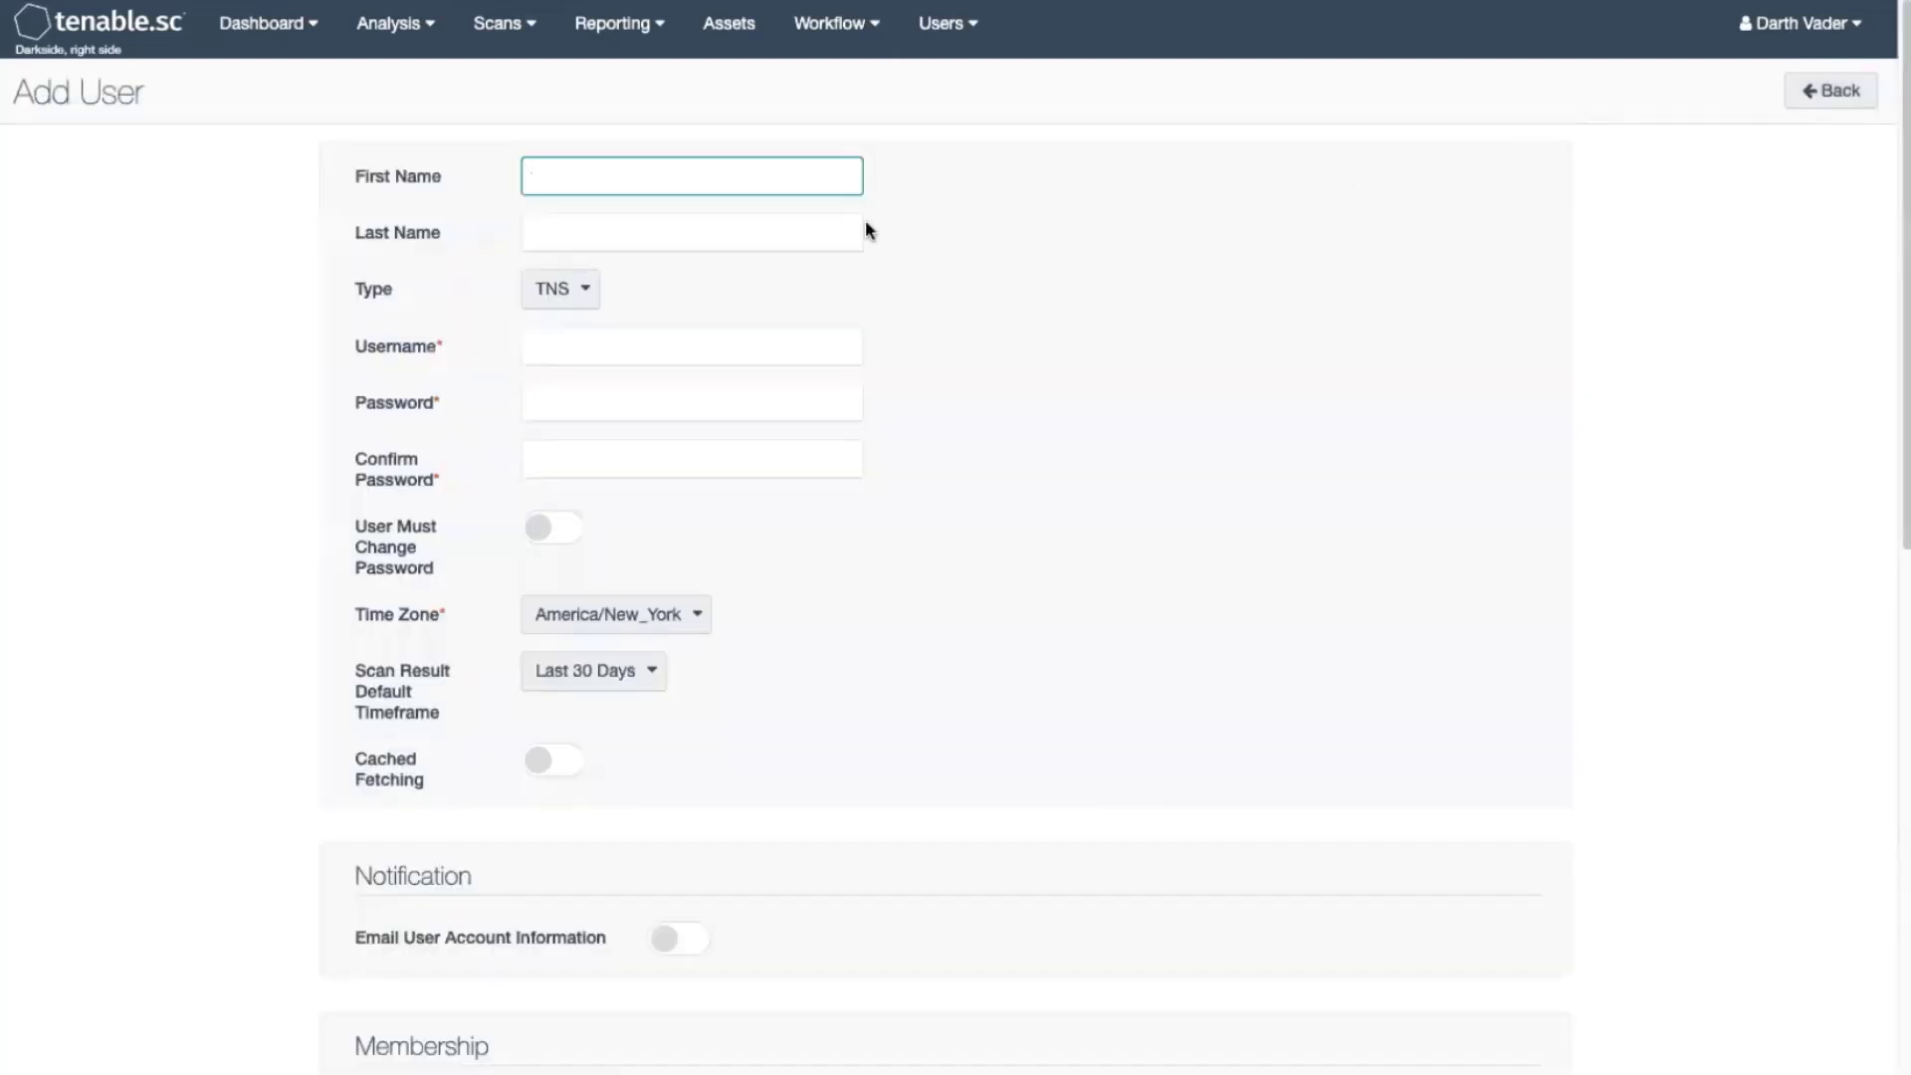
left_click(559, 289)
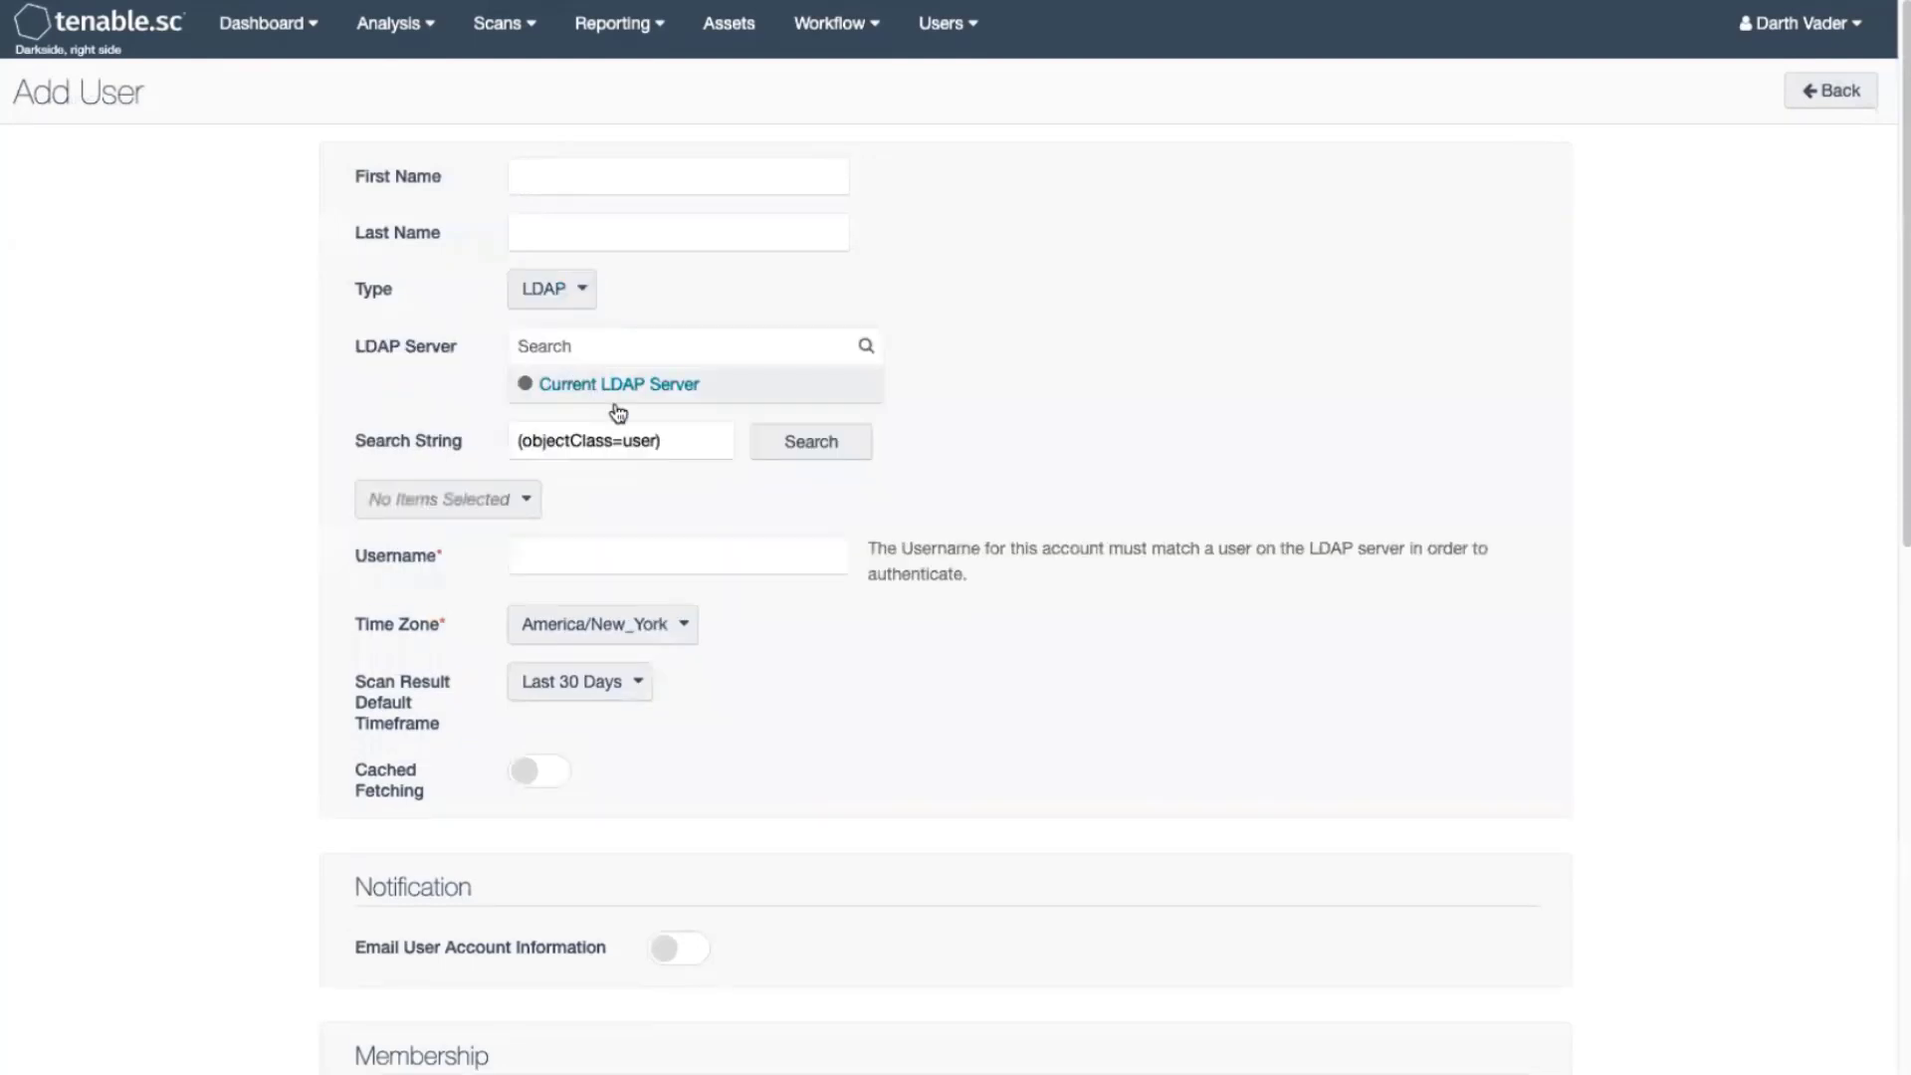
left_click(811, 441)
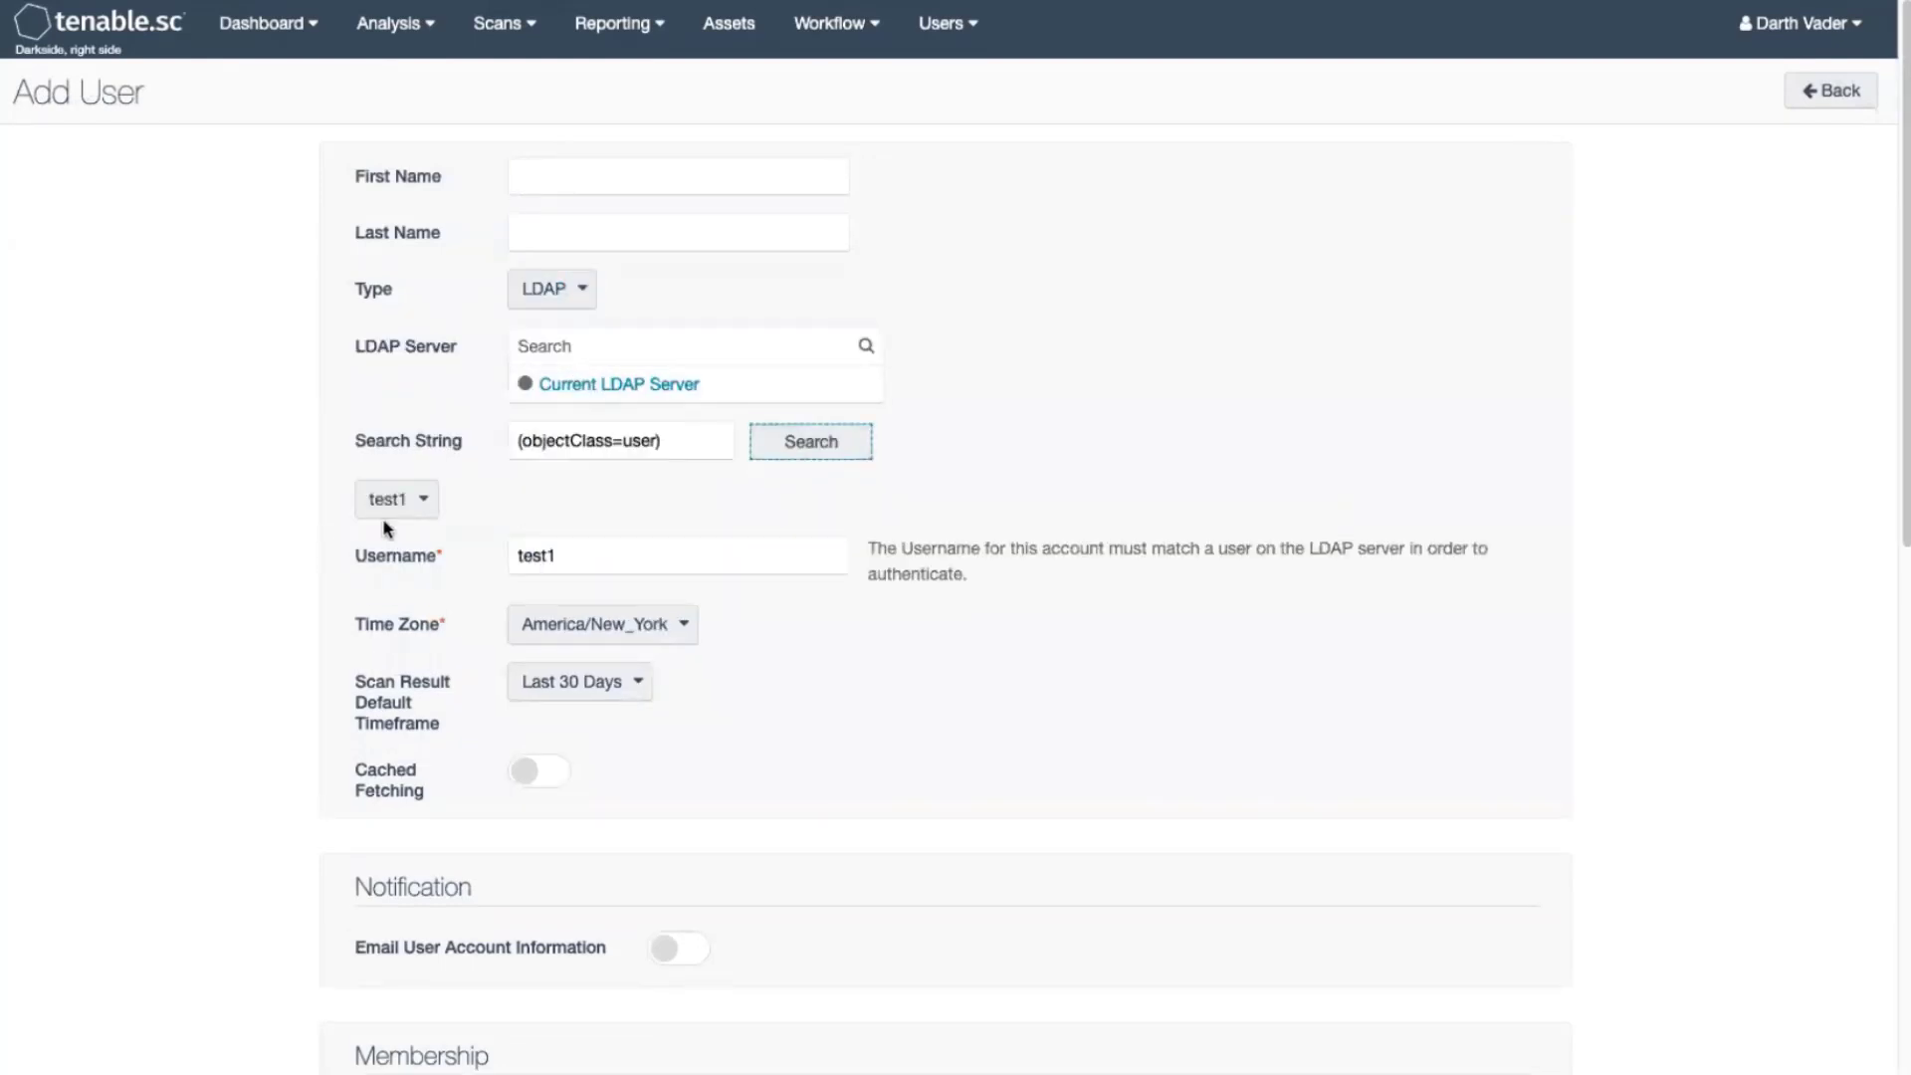
left_click(395, 499)
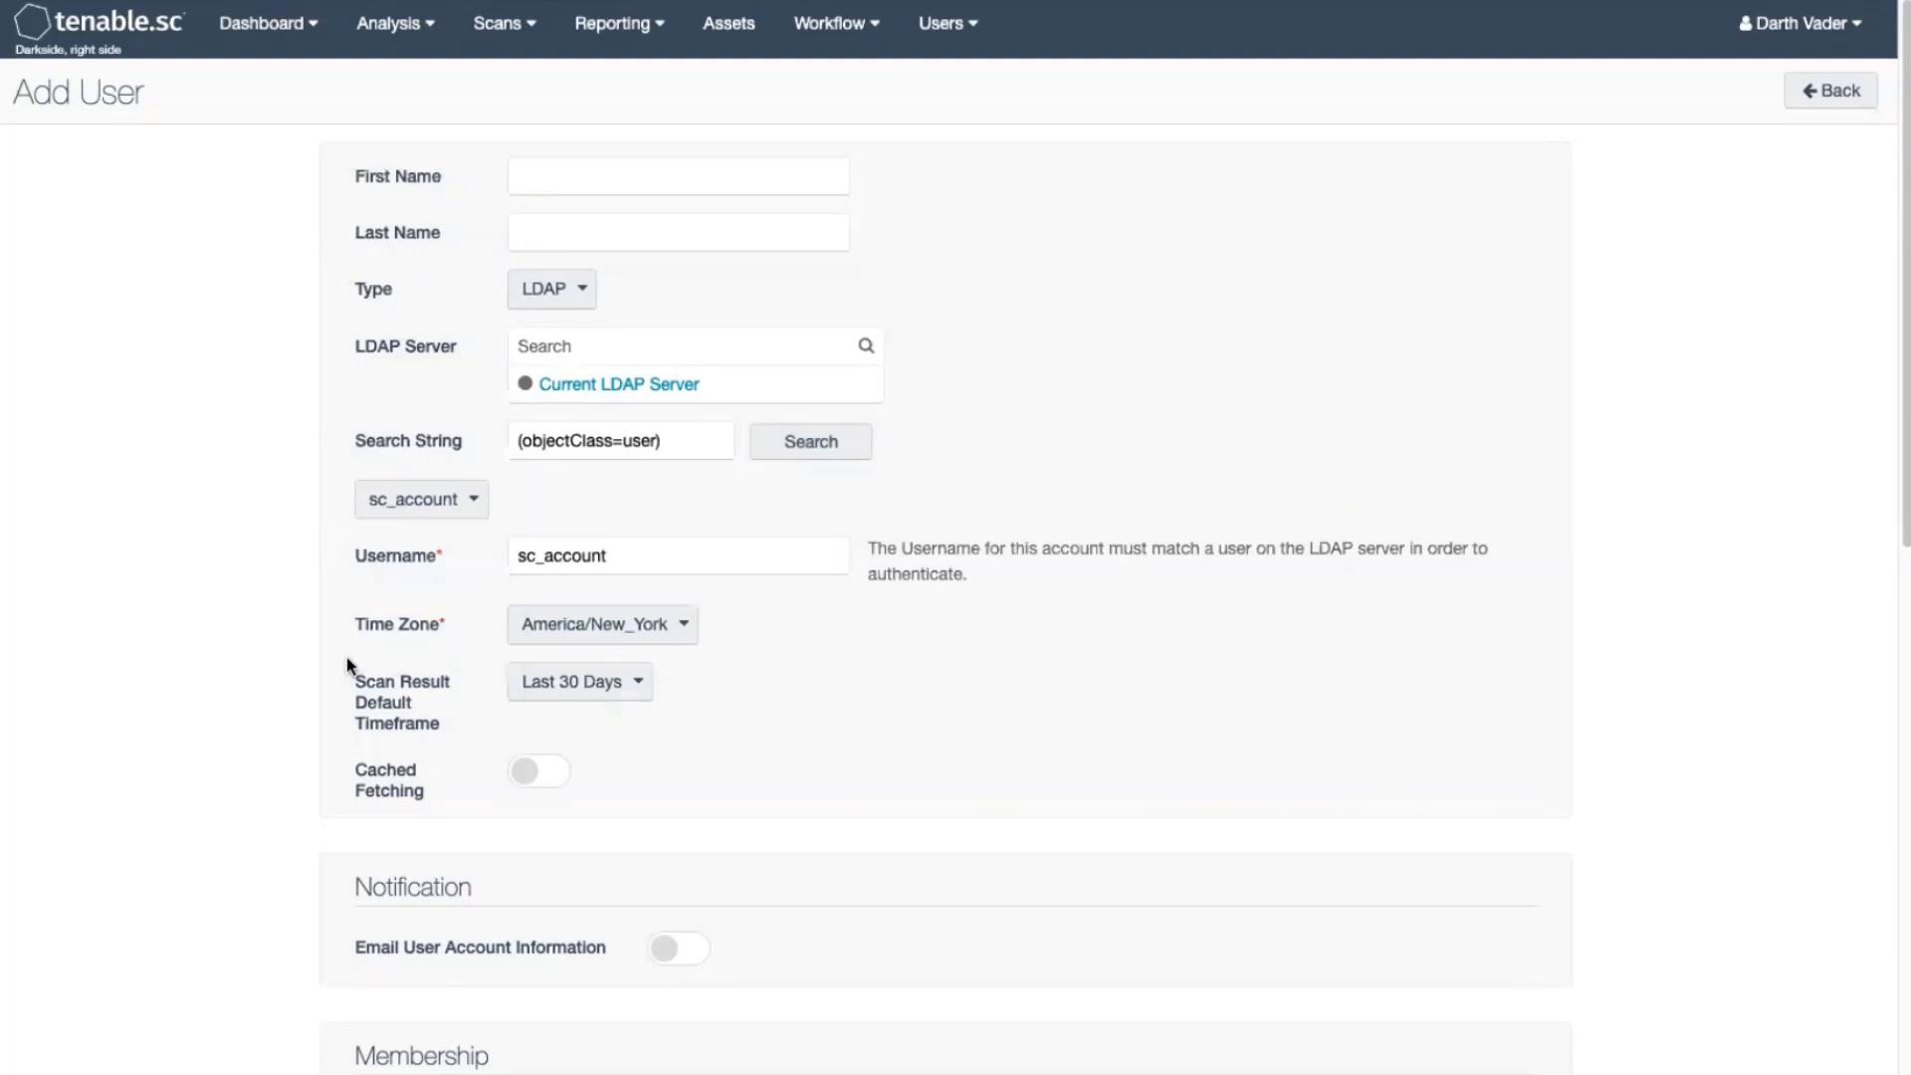
left_click(677, 175)
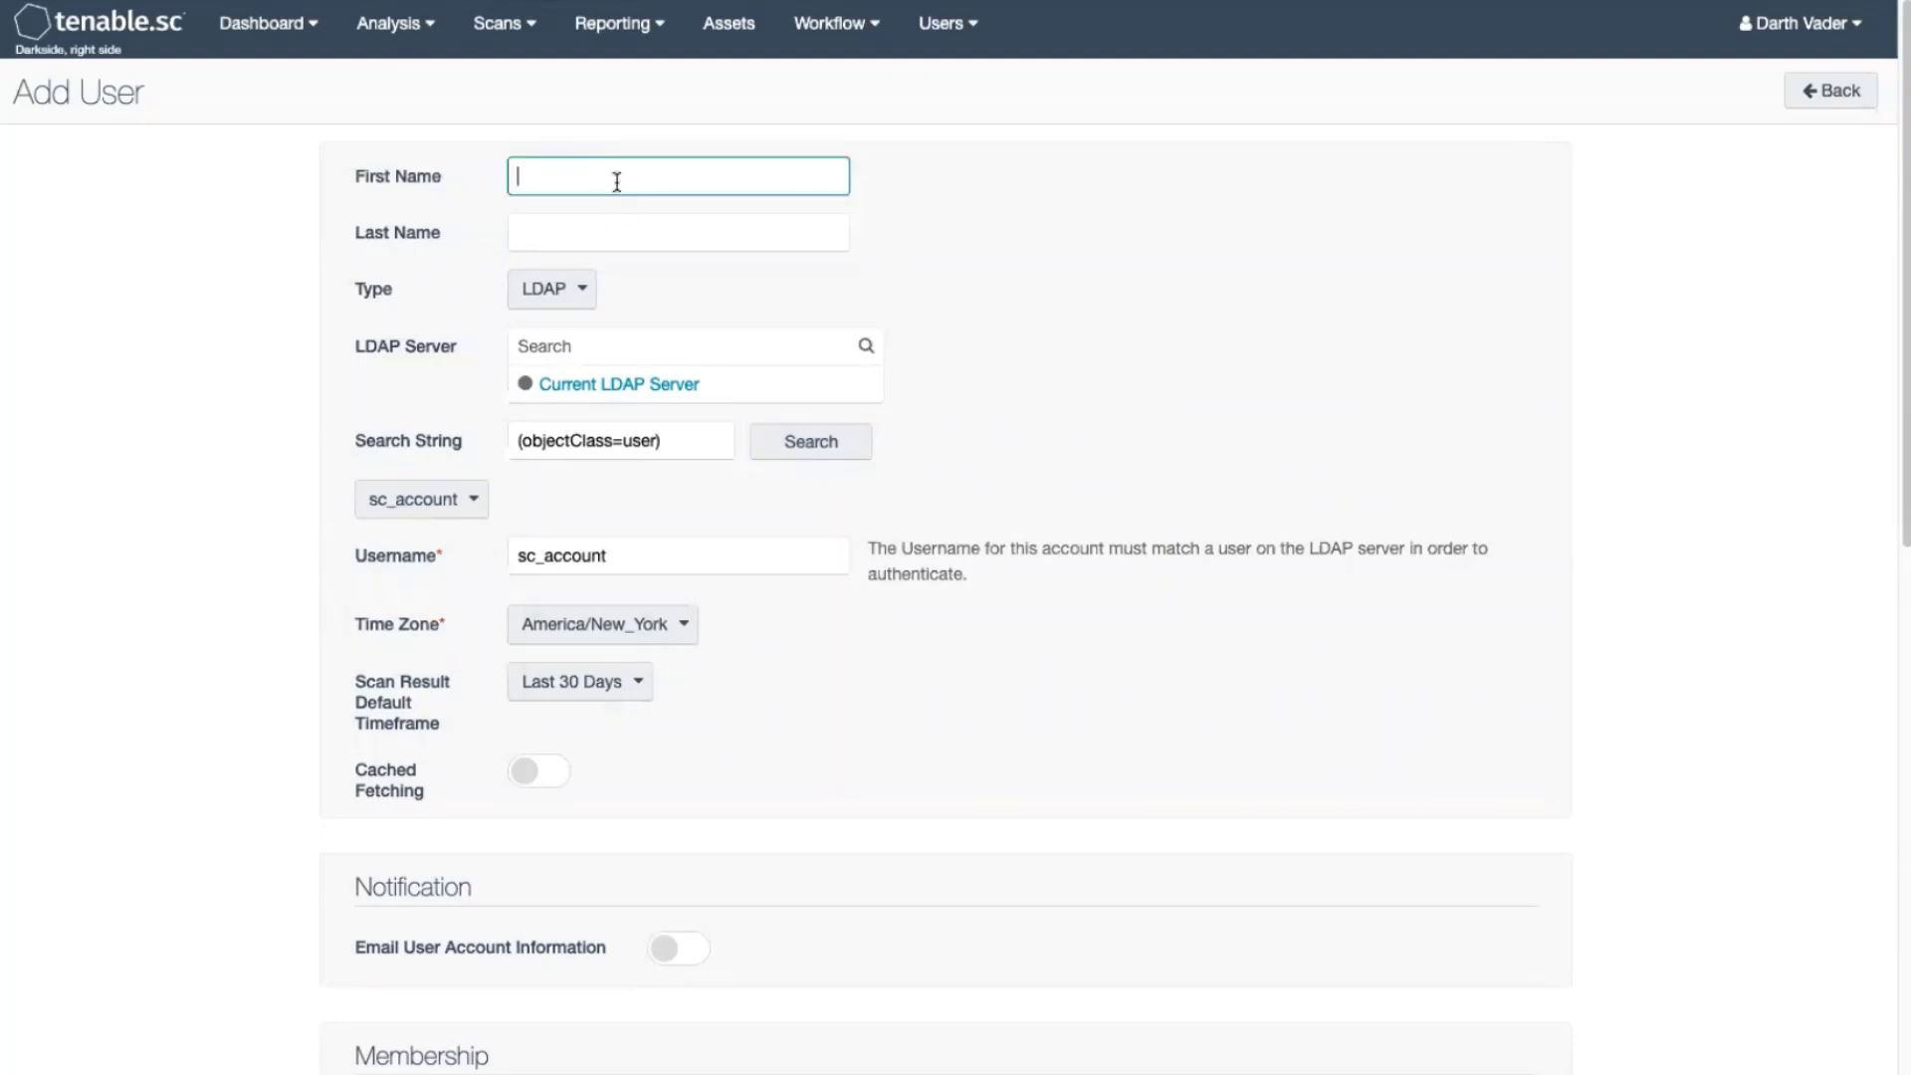
type("Demo")
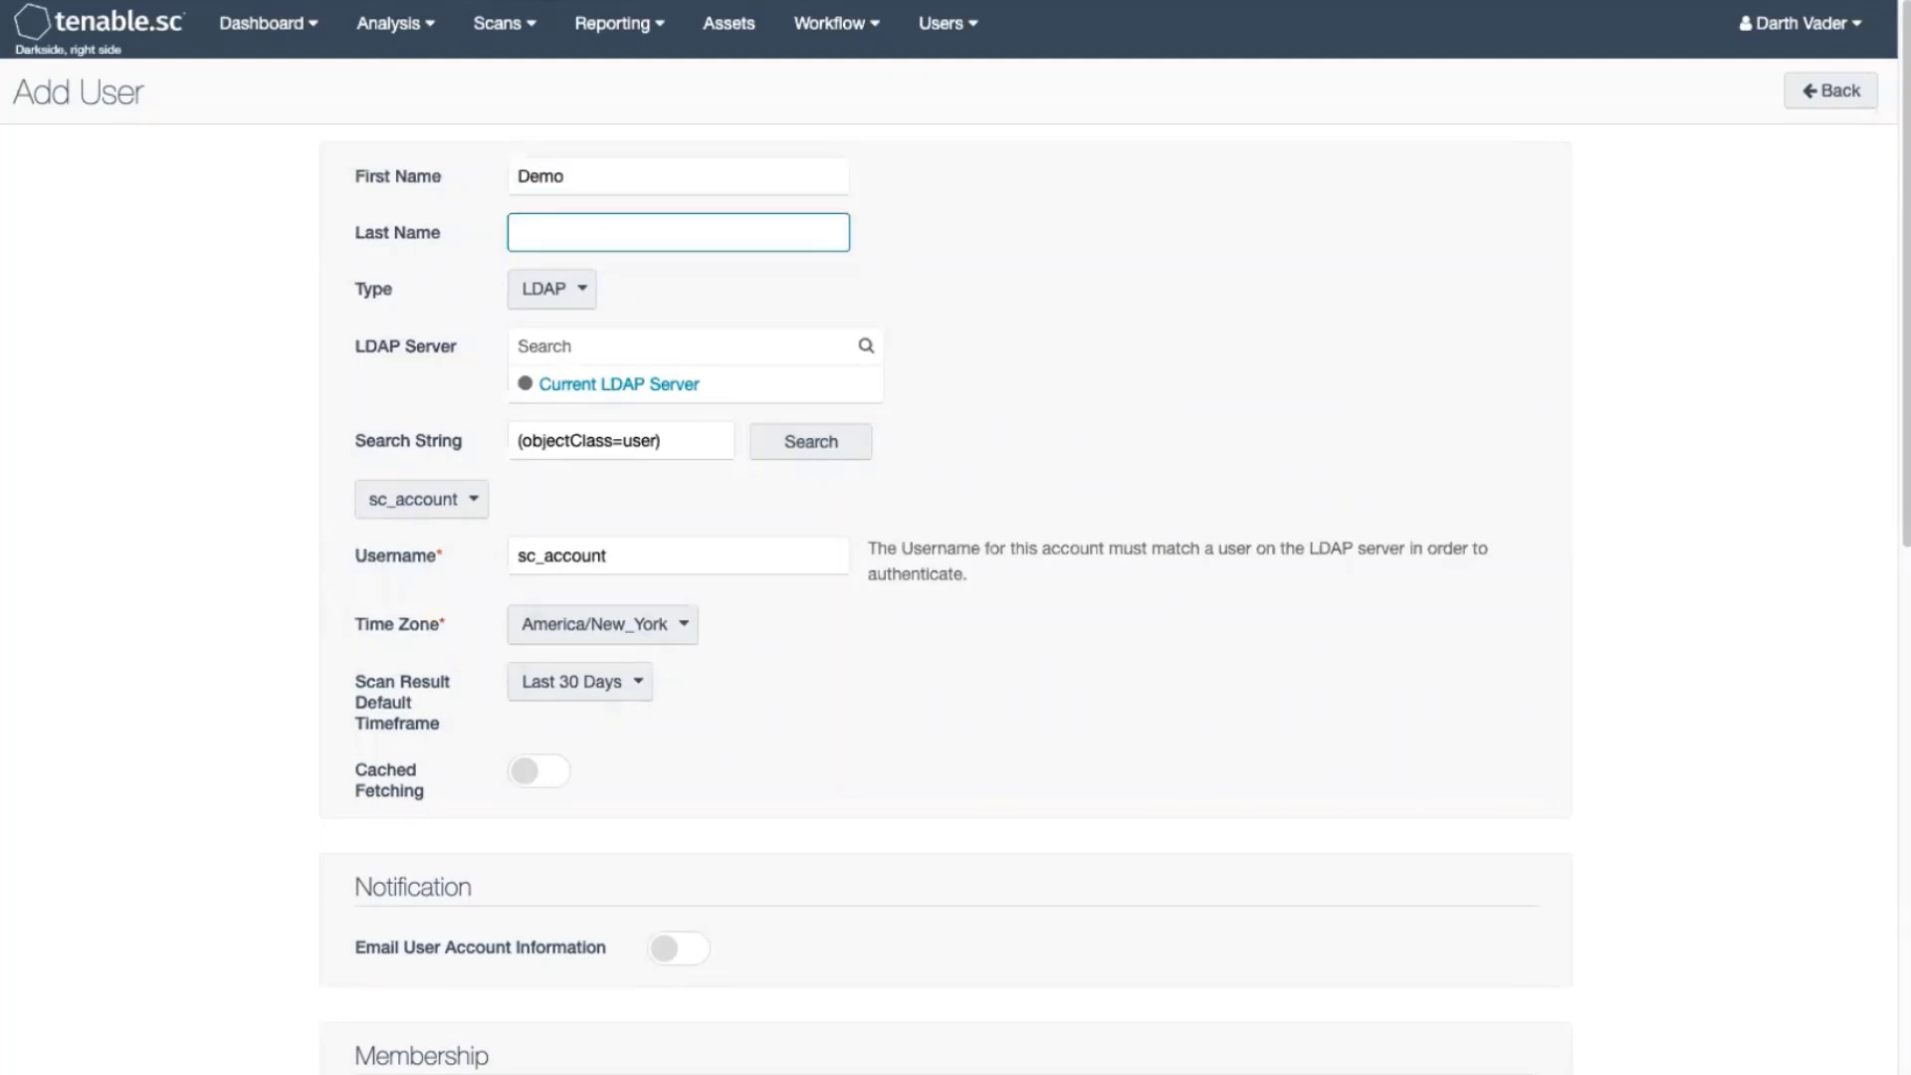
Submit the Add User form to create sc_account (Demo Account).
scroll("down", 3)
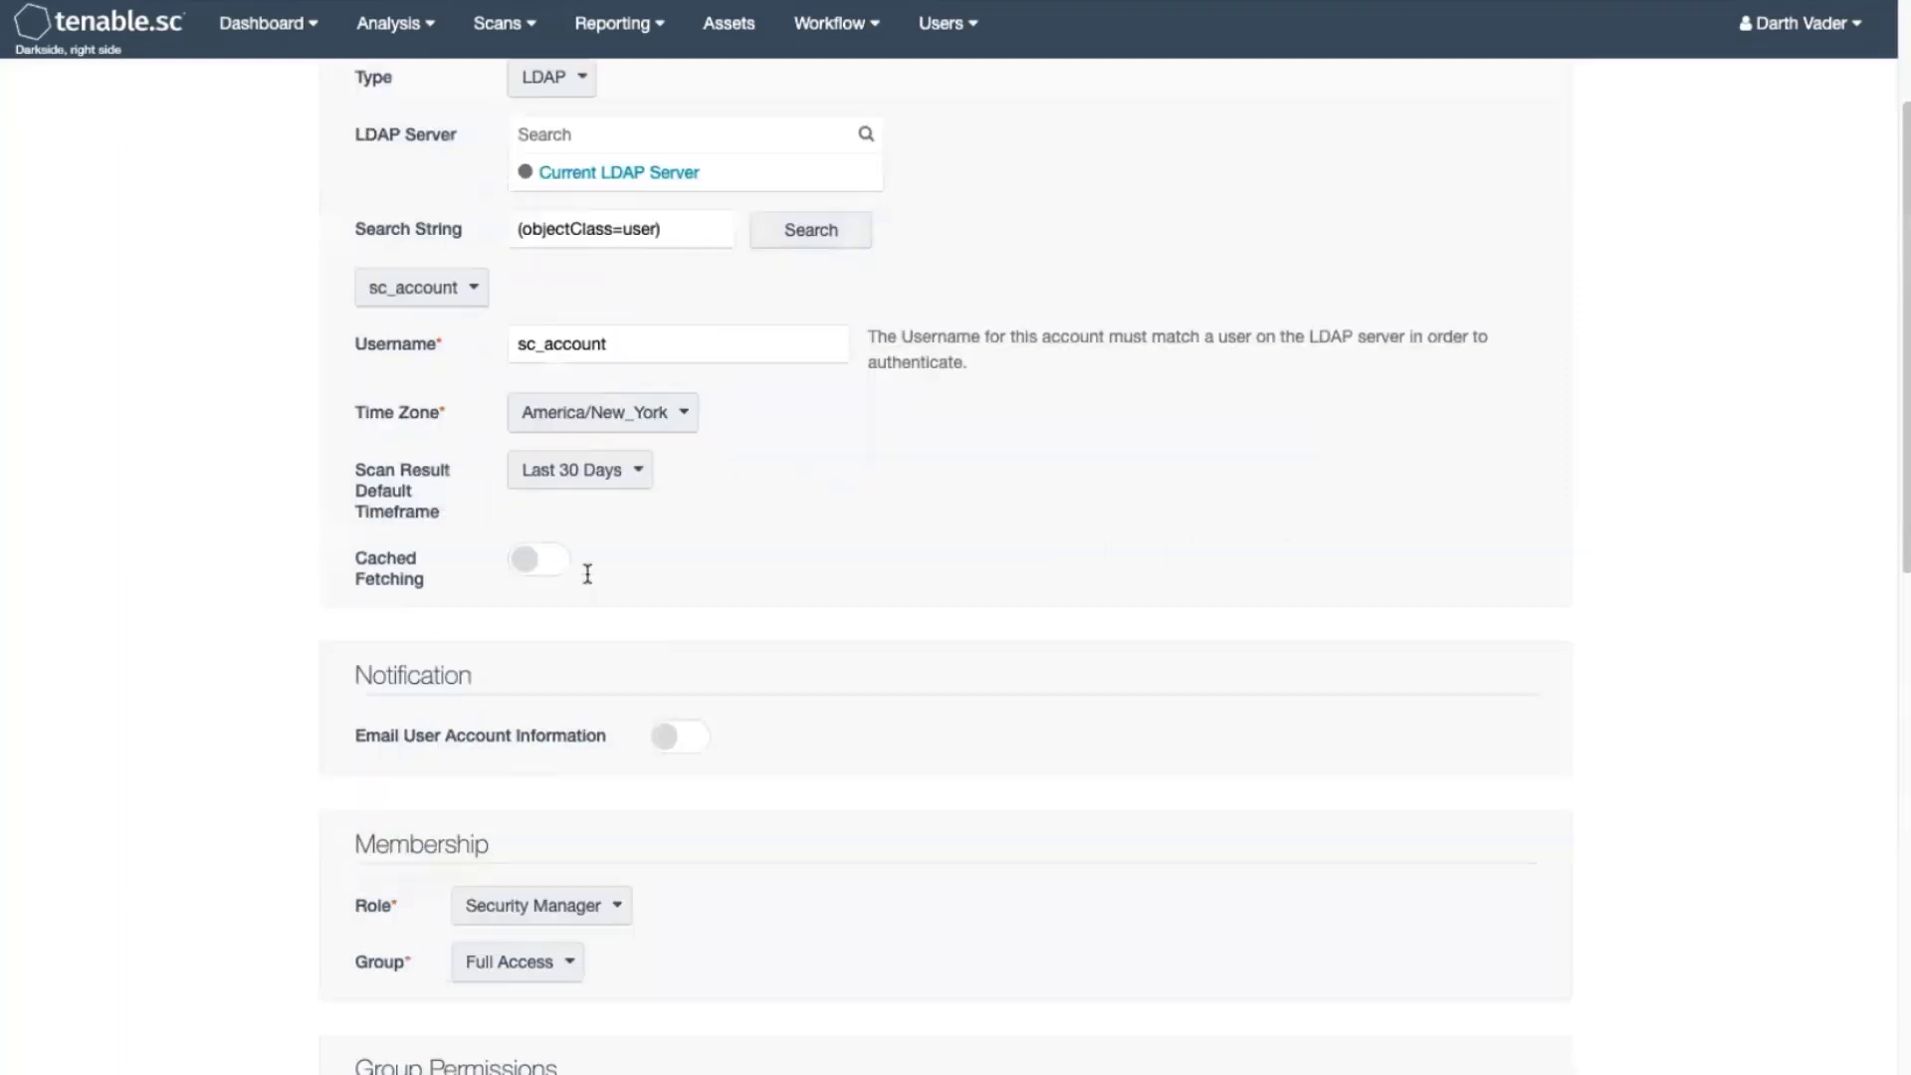
scroll("down", 3)
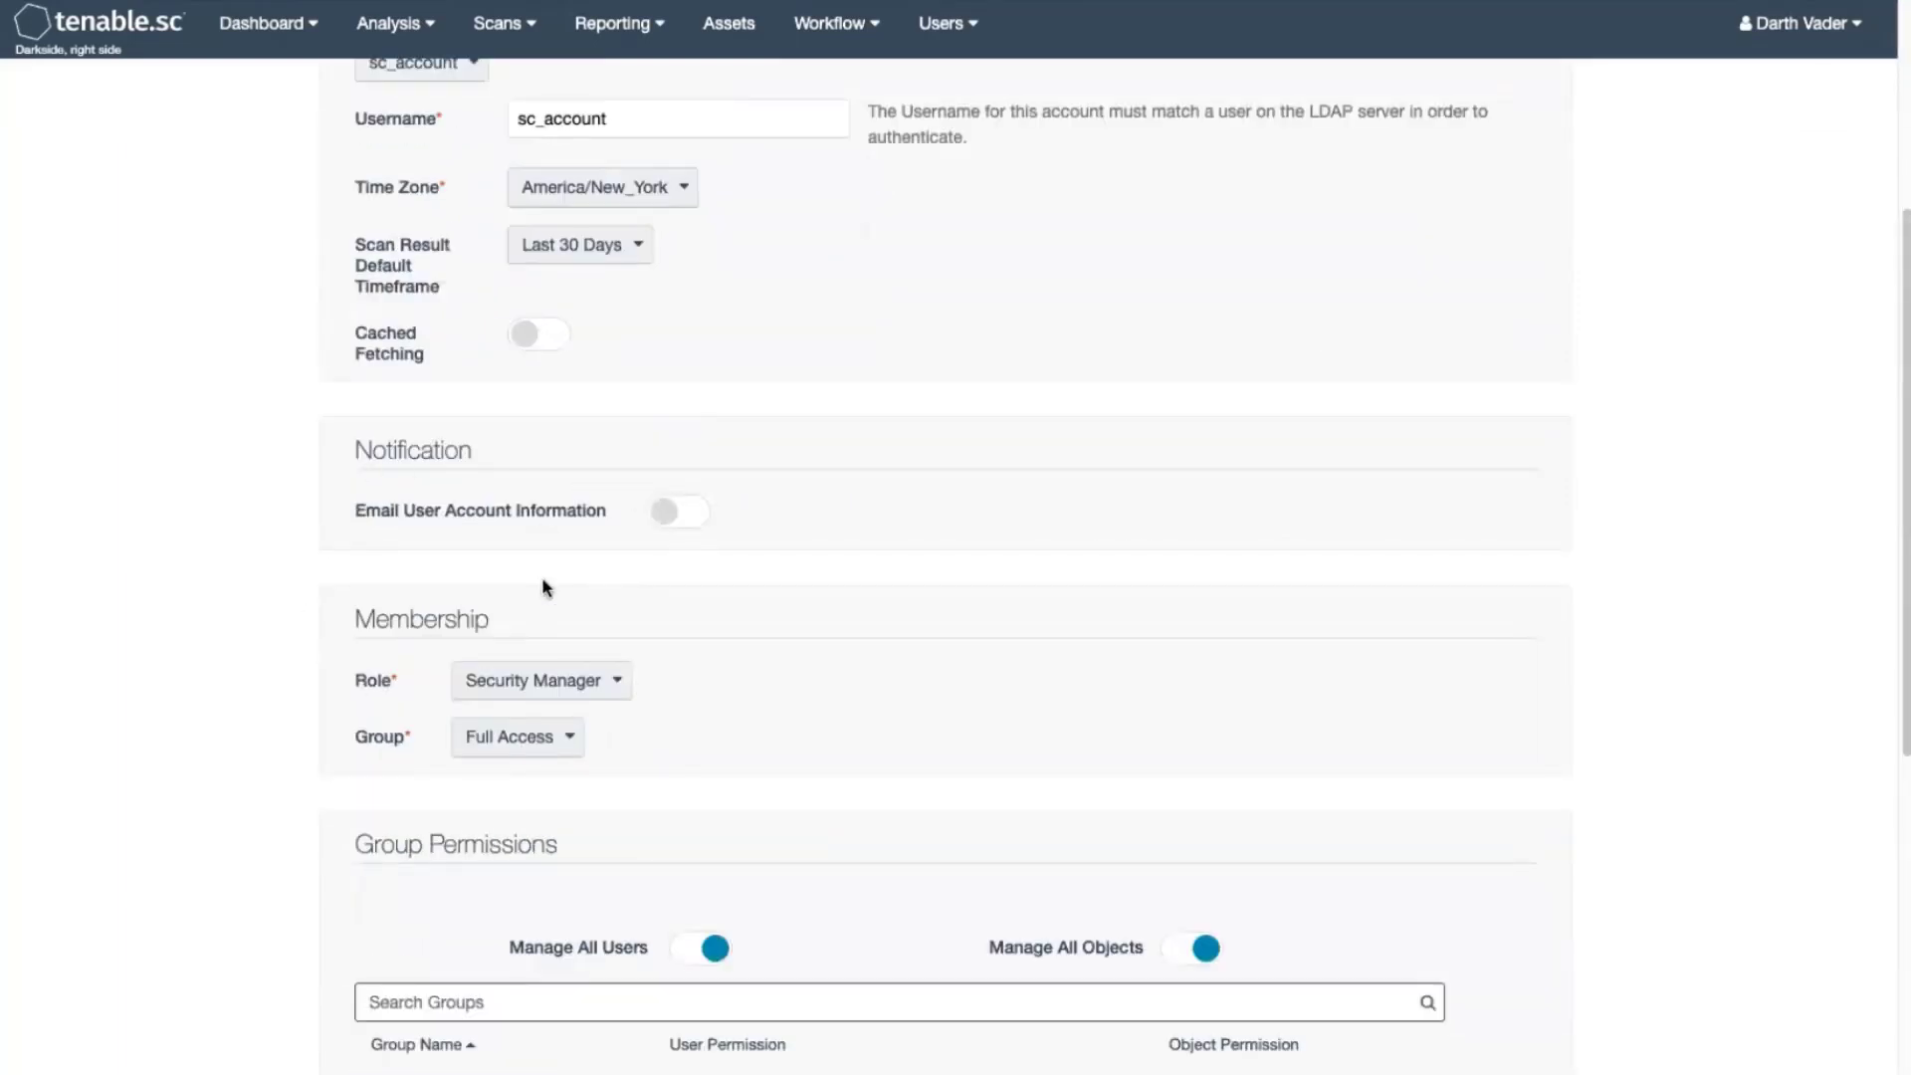
scroll("down", 3)
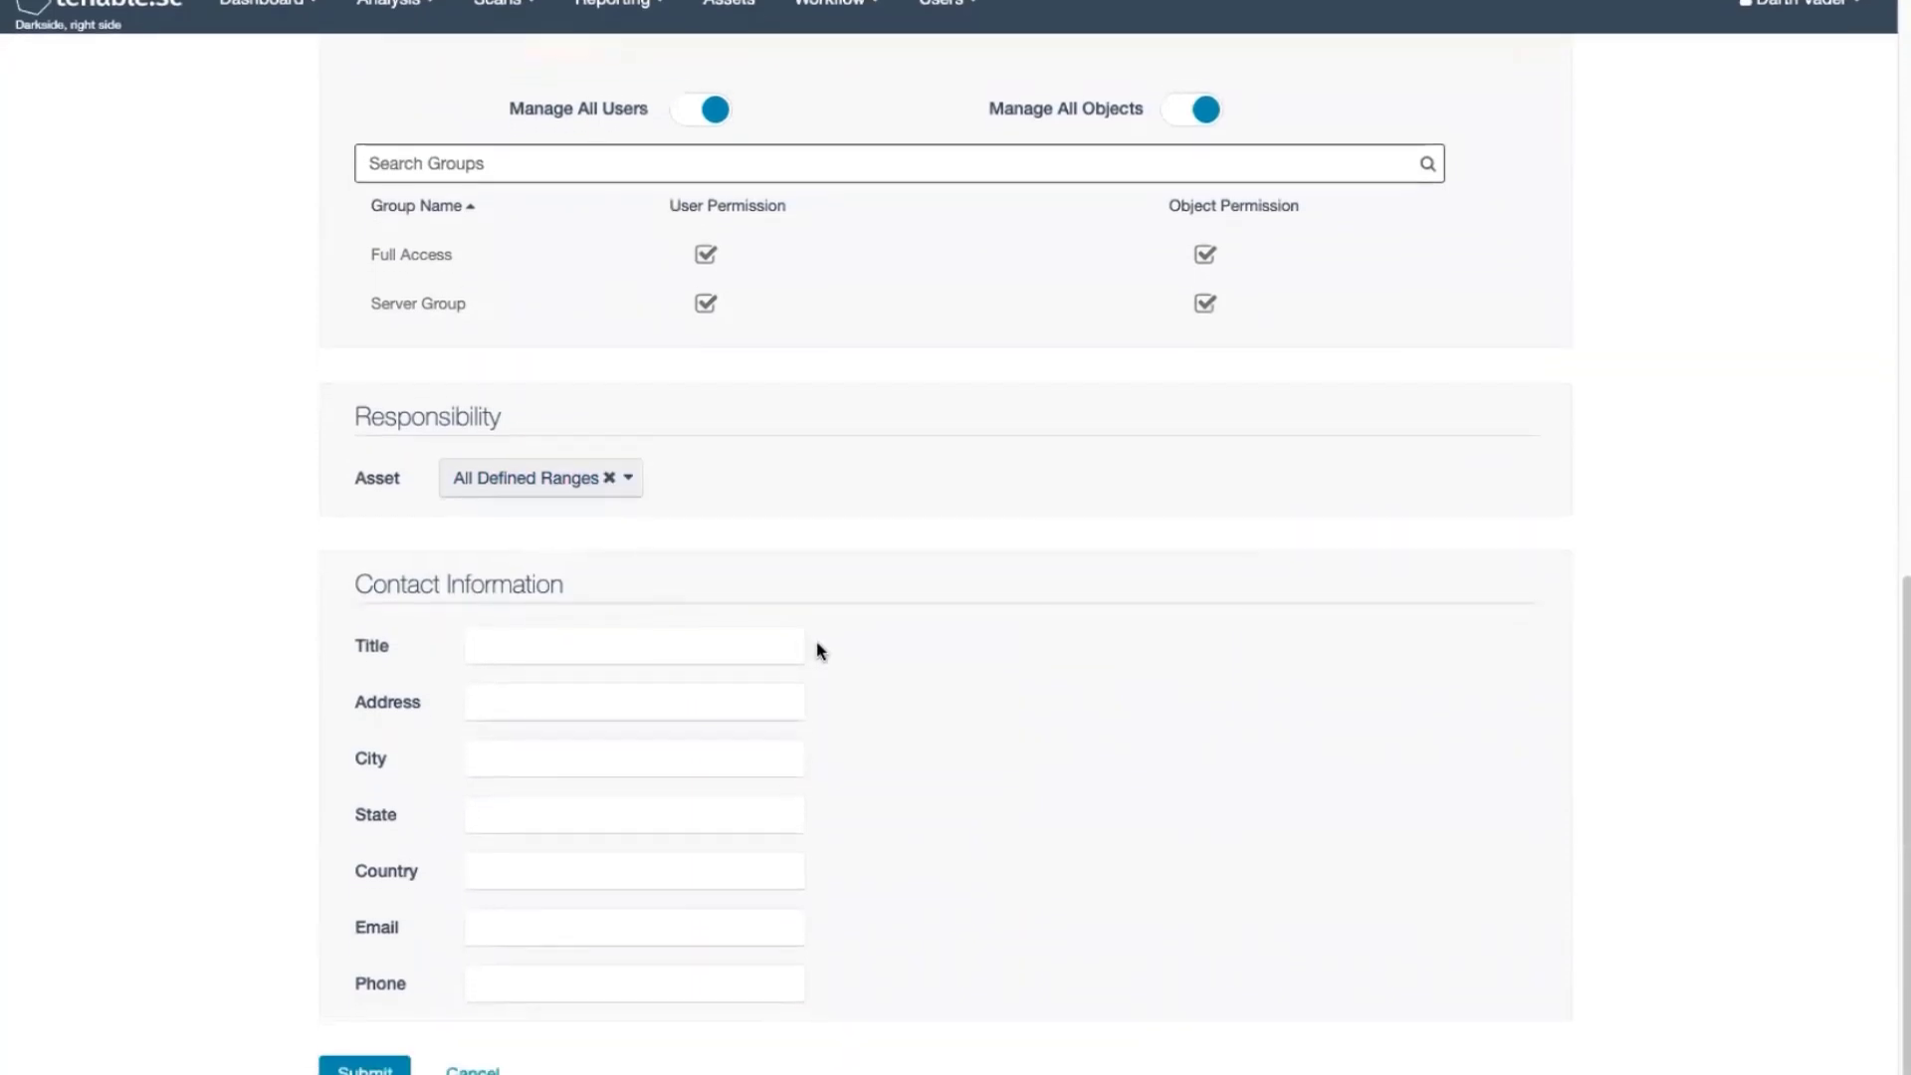
scroll("down", 3)
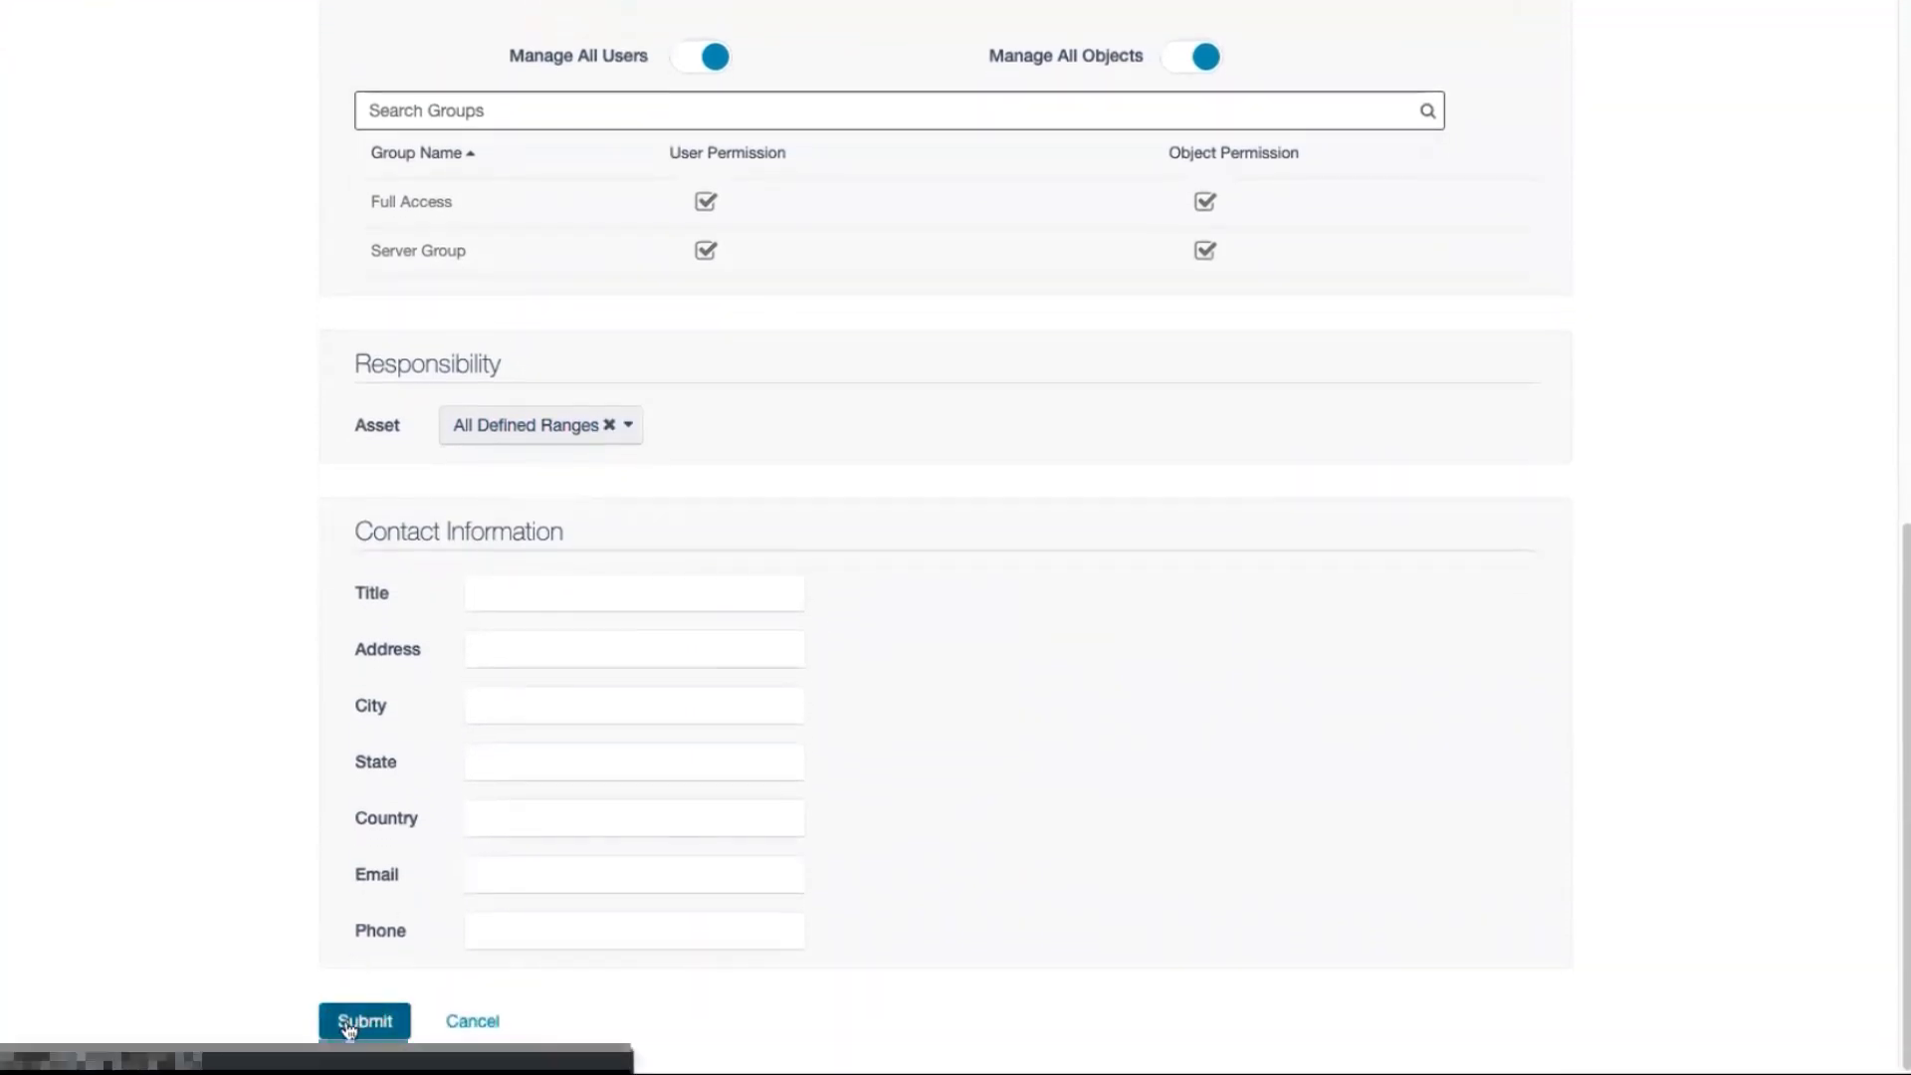
left_click(363, 1021)
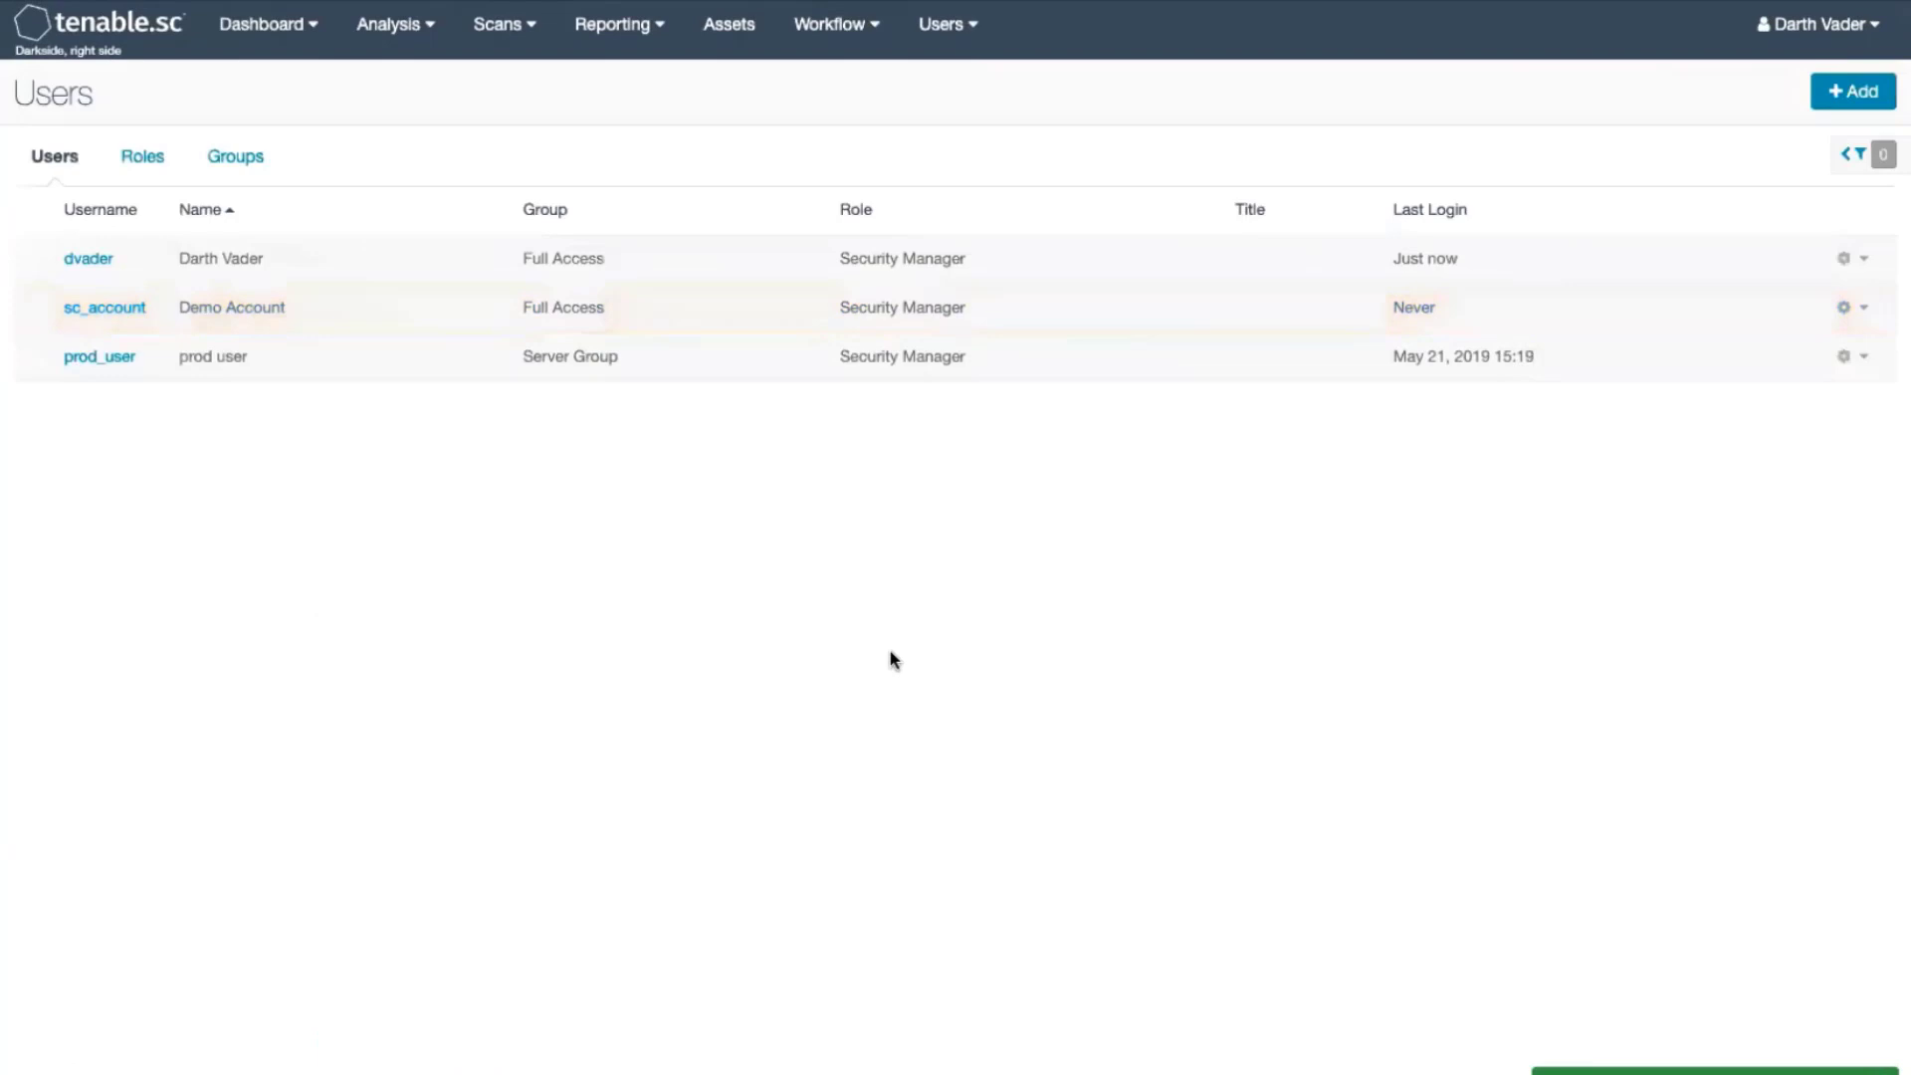
mouse_move(1813, 53)
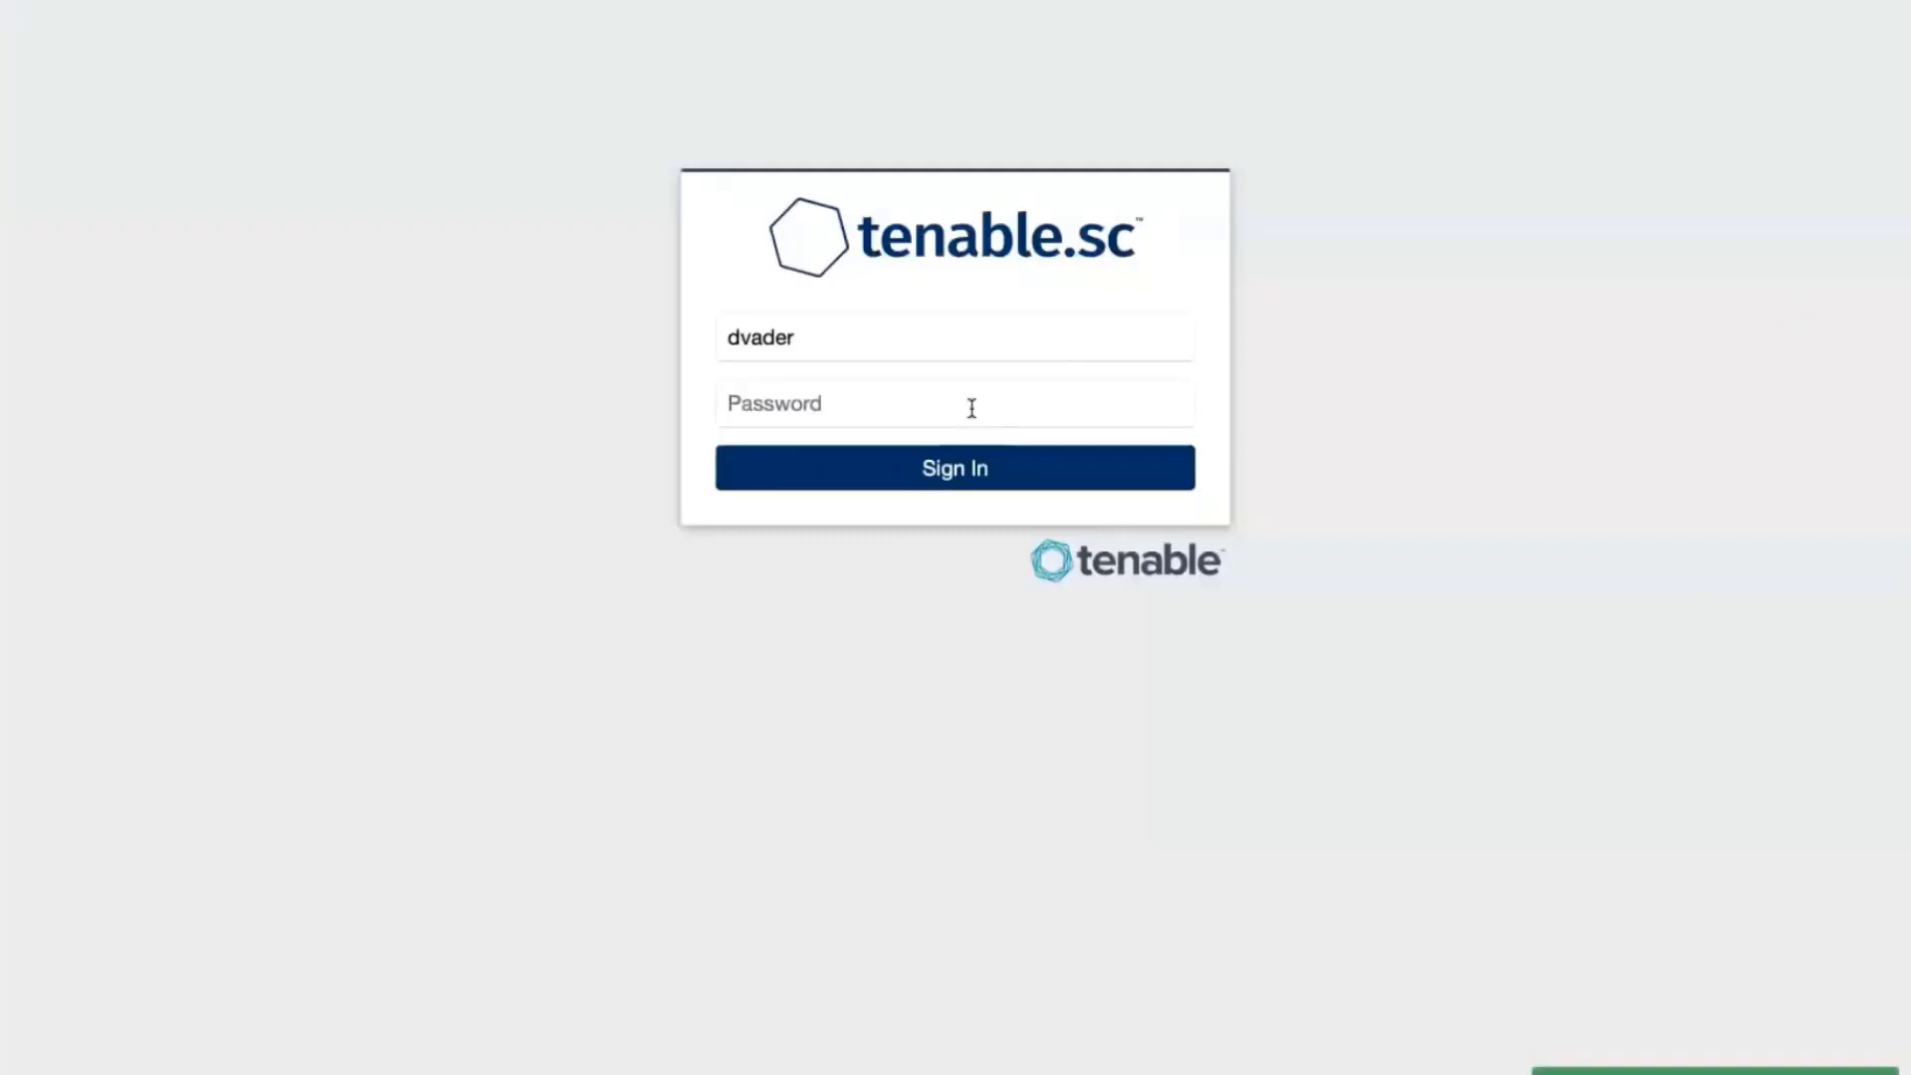
Log in with username sc_account and its password.
type("sc_account")
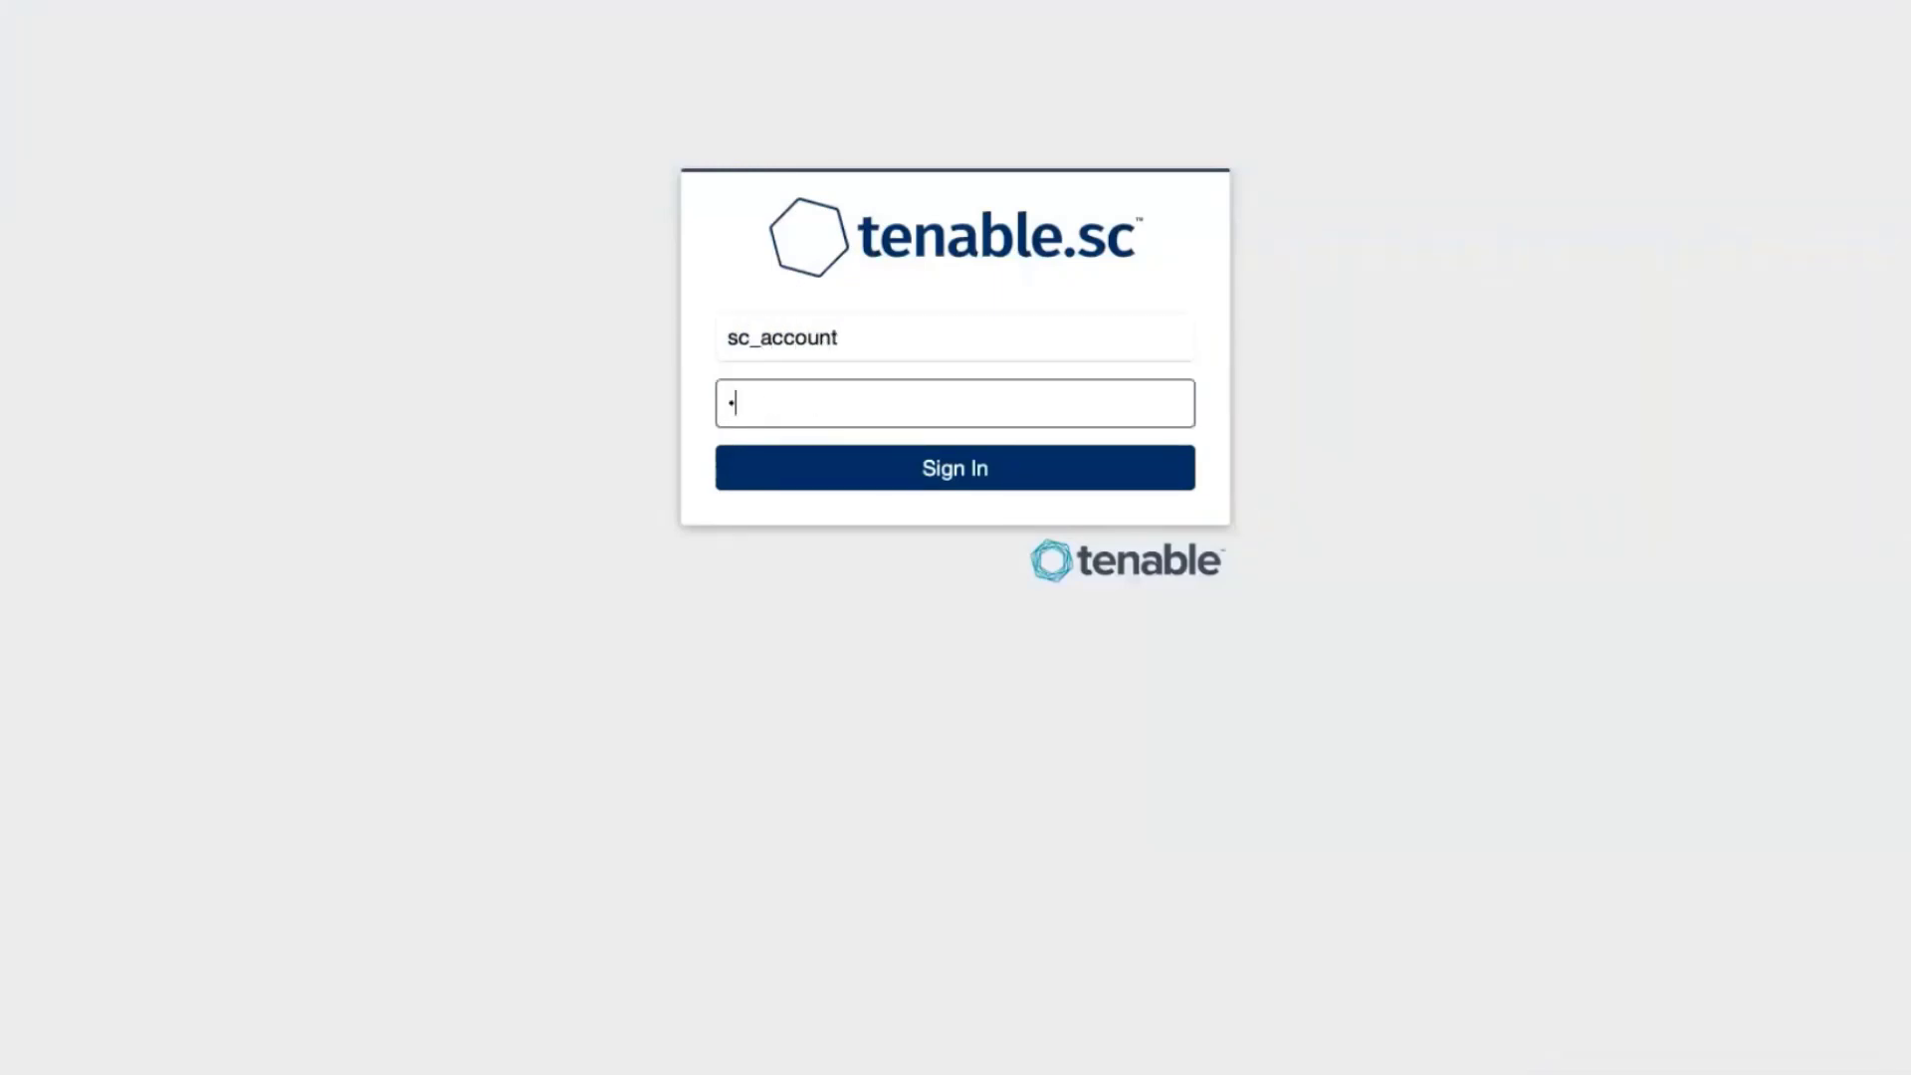
type("password")
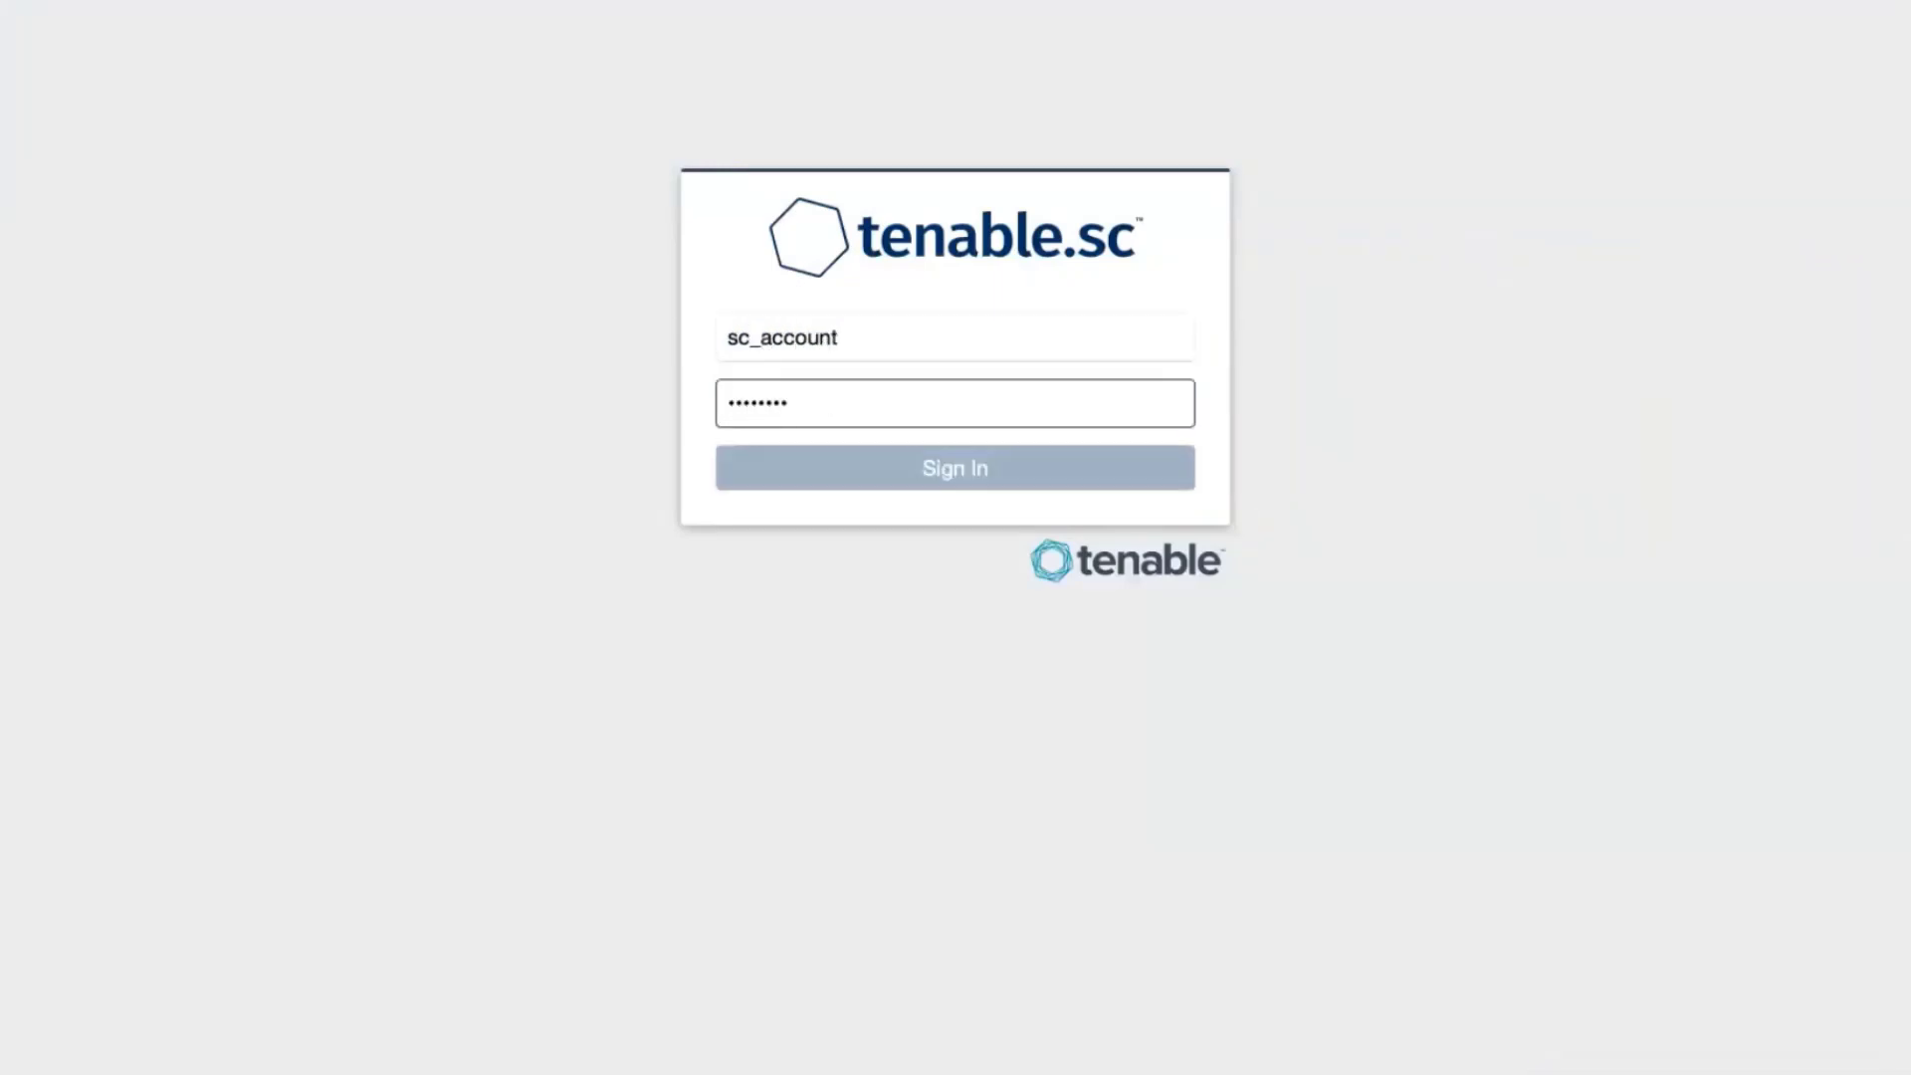
left_click(955, 467)
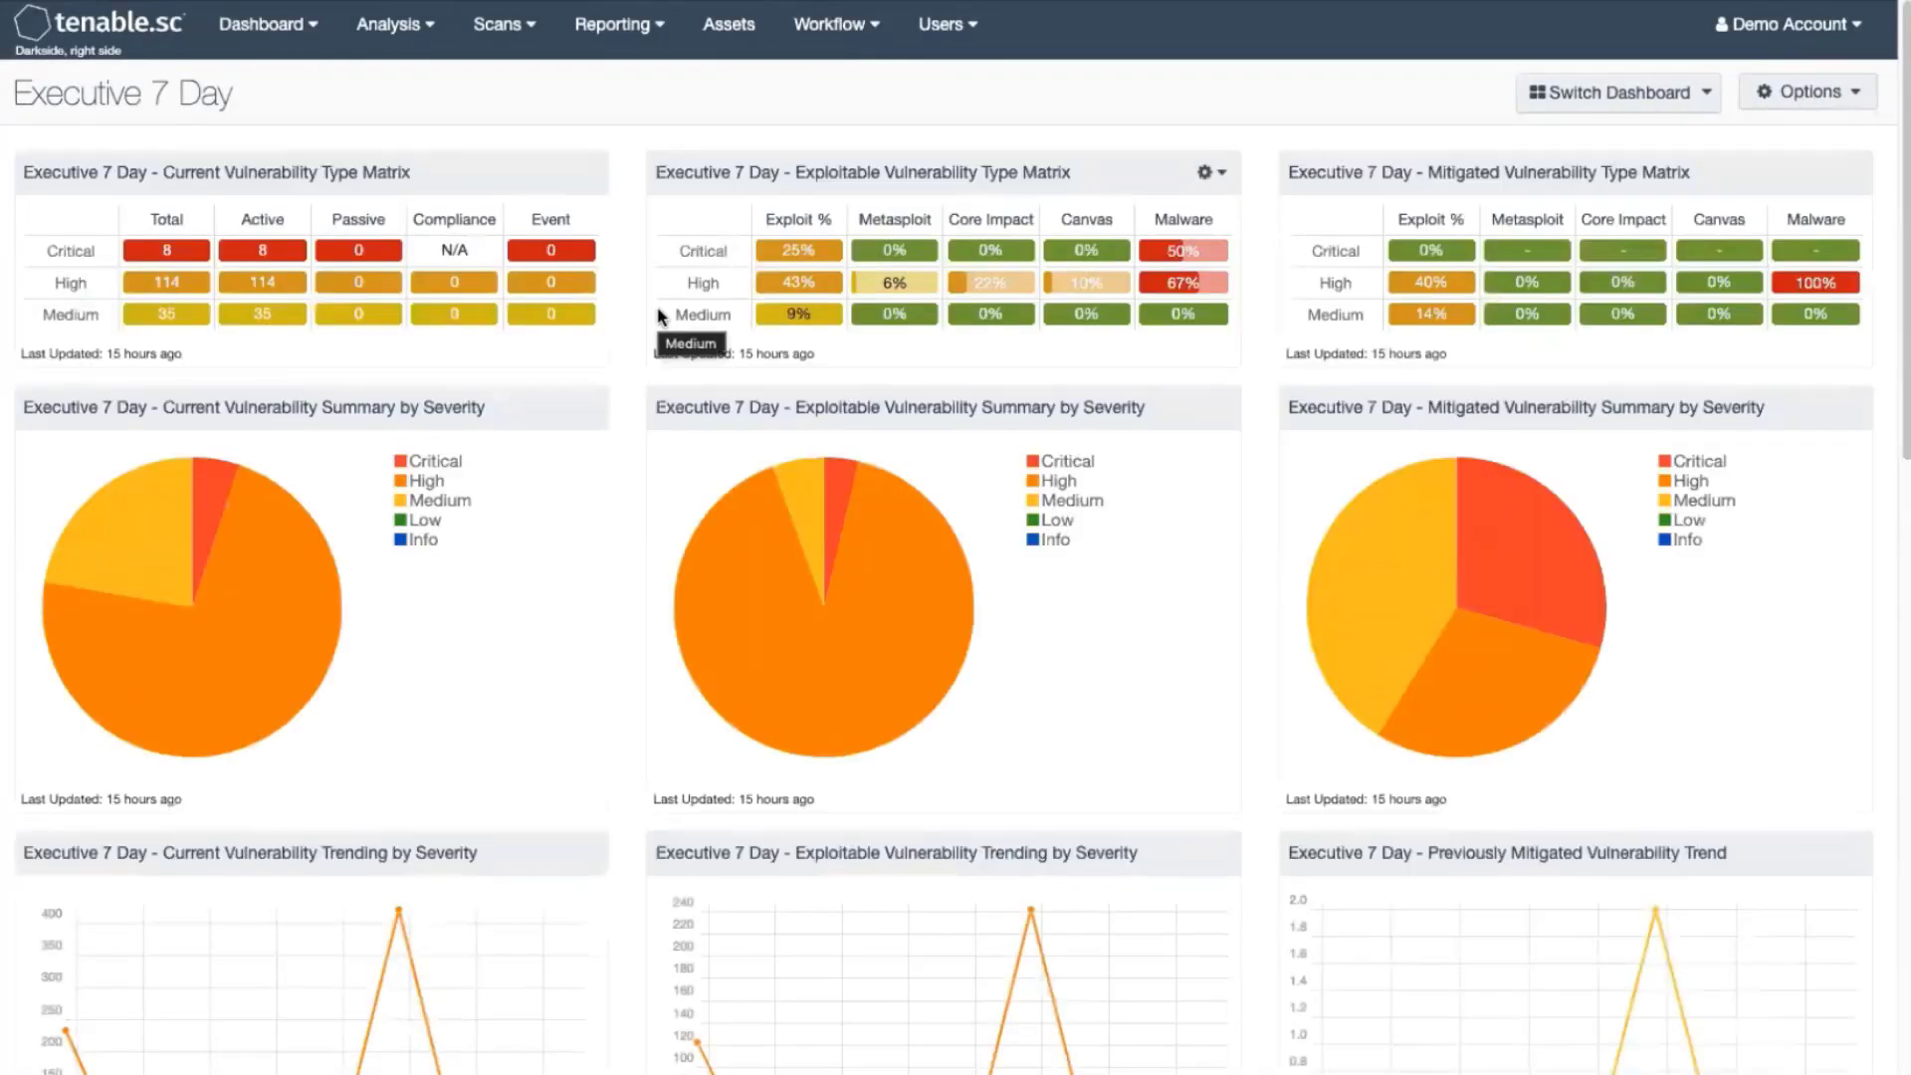
mouse_move(667, 112)
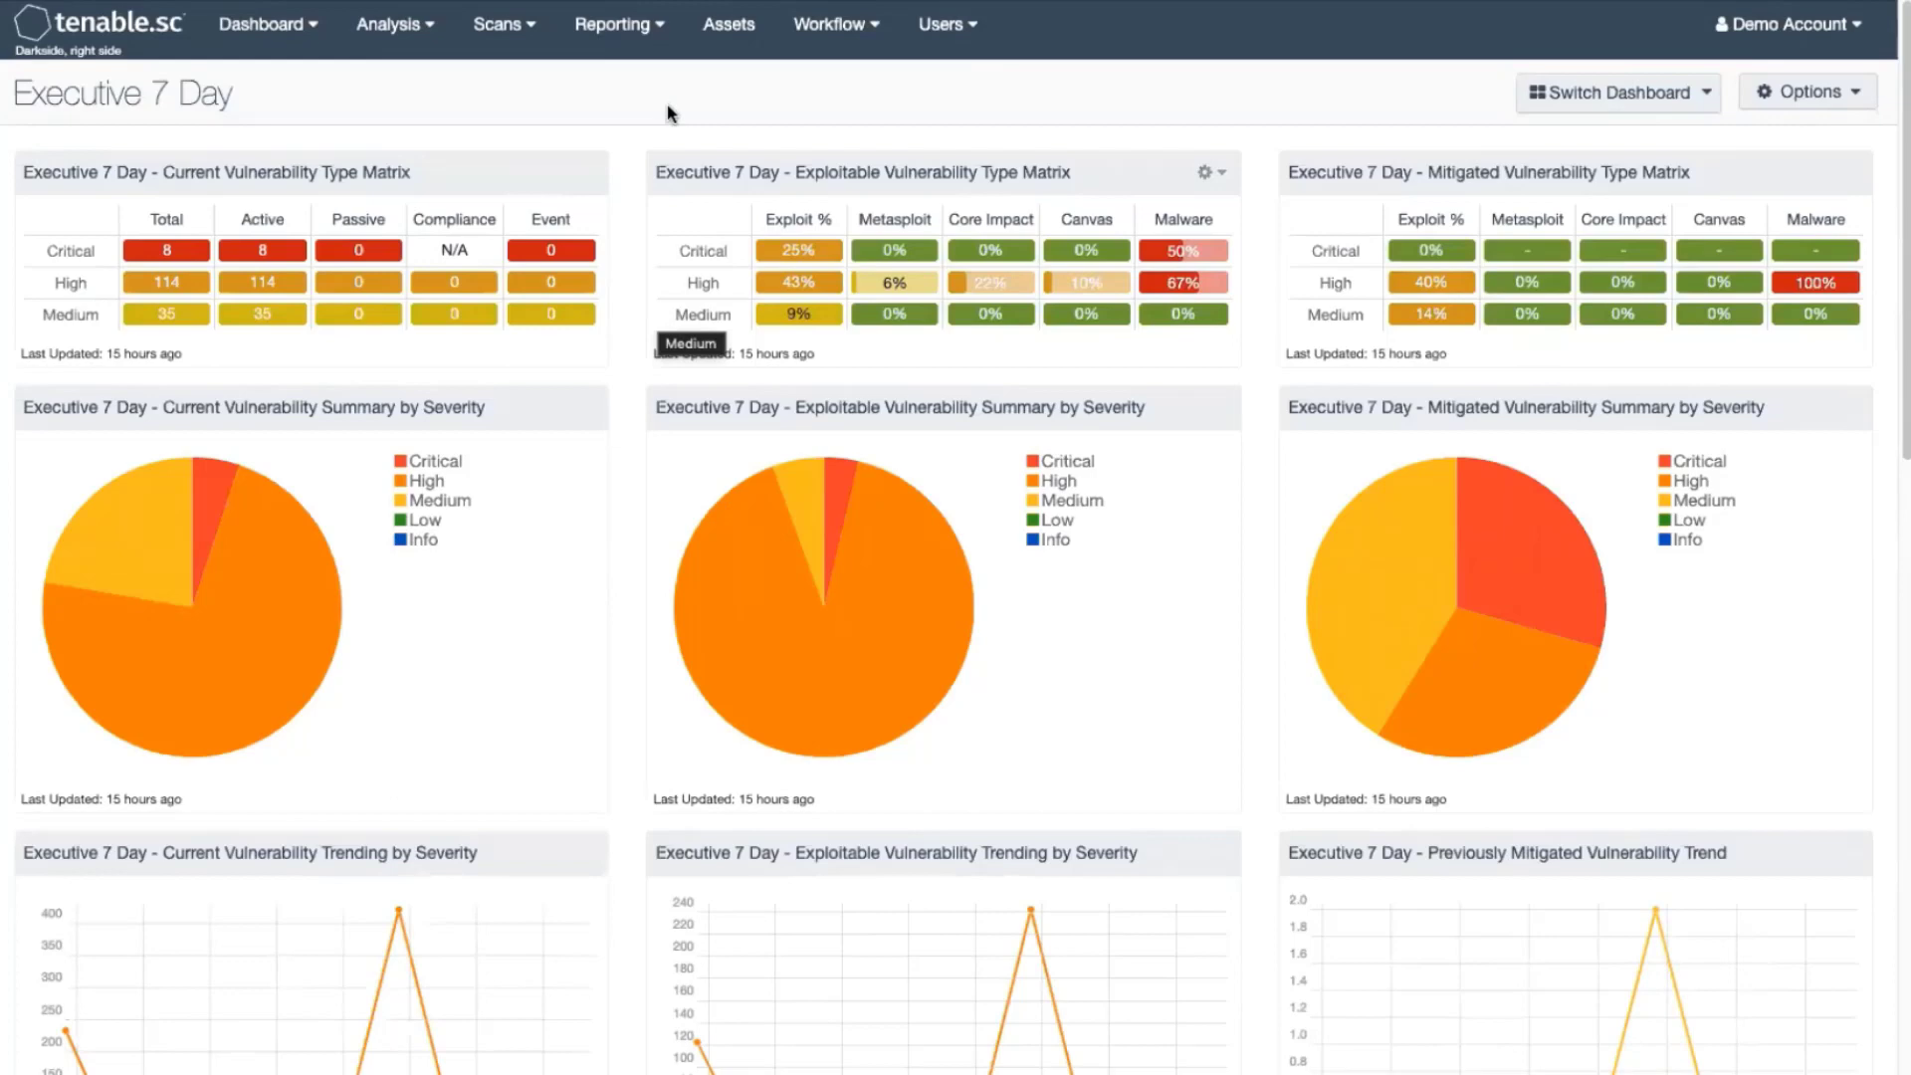
mouse_move(668, 113)
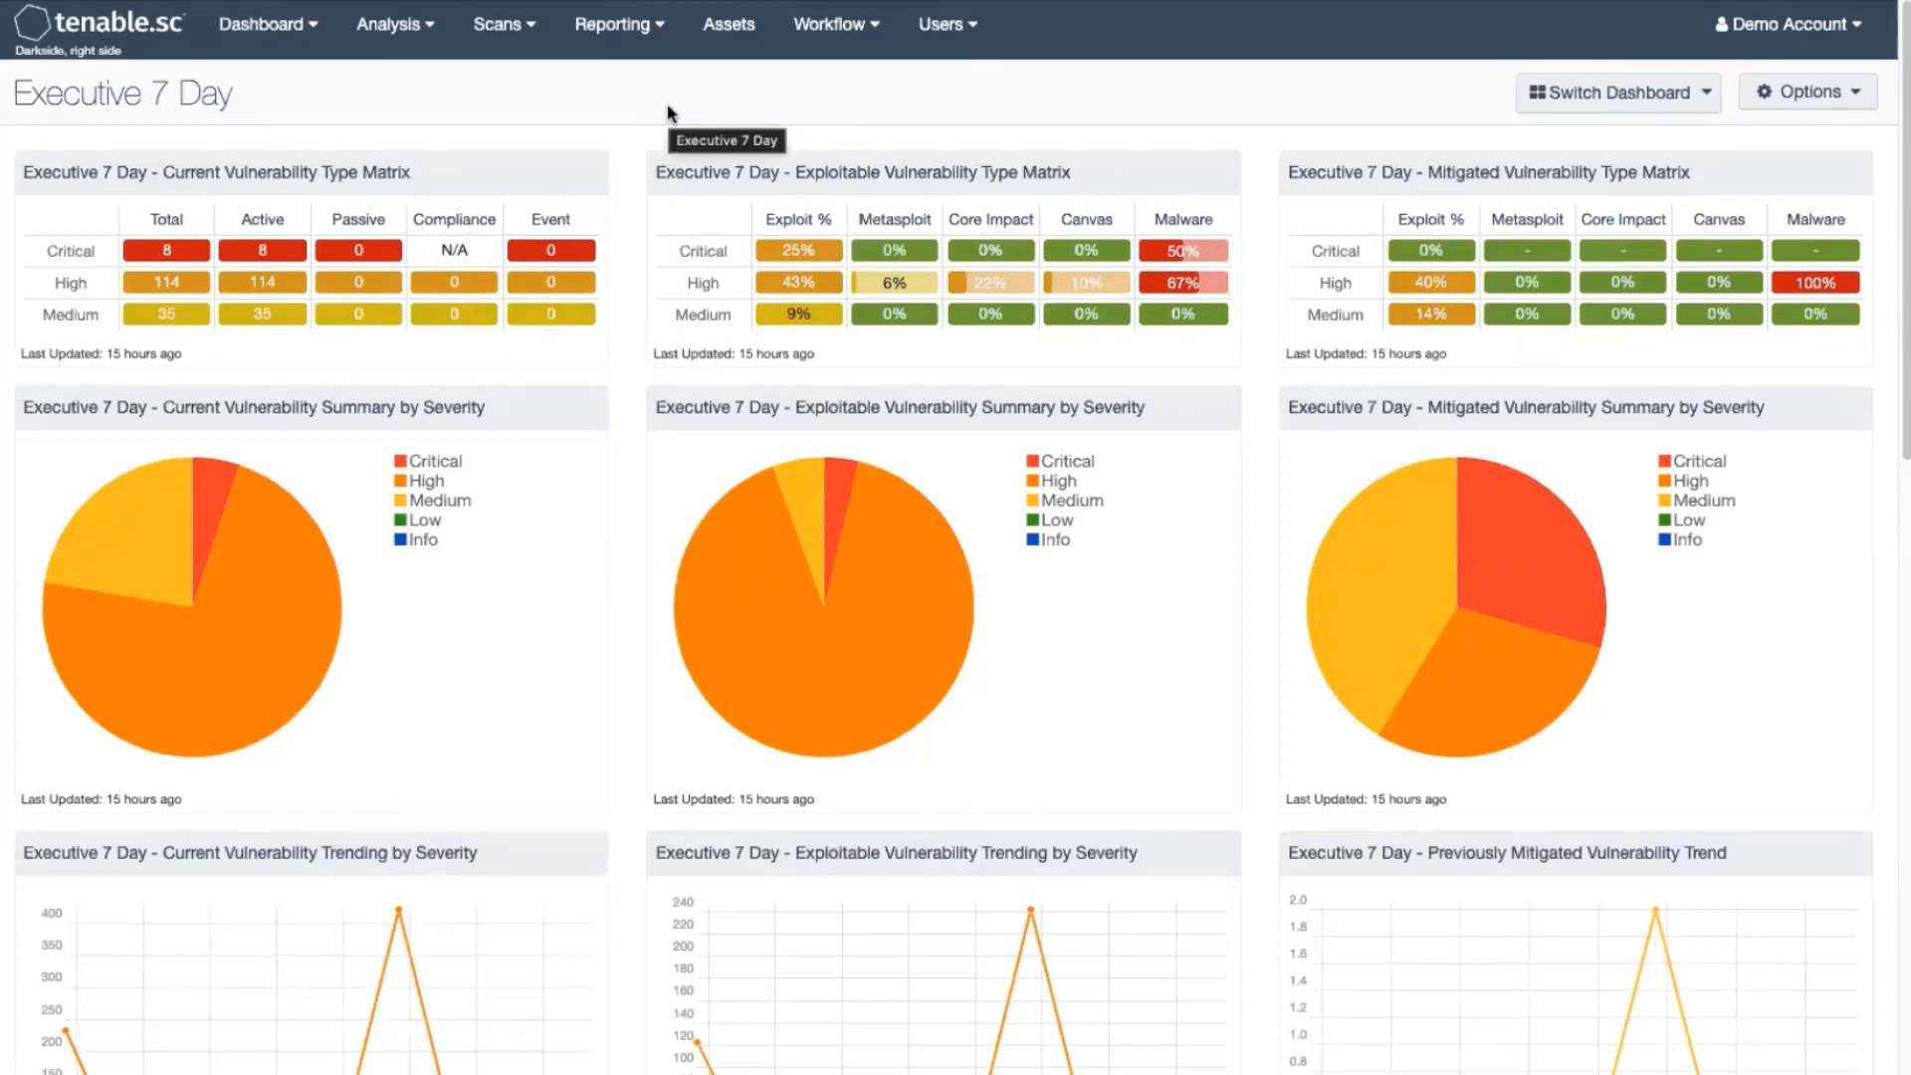